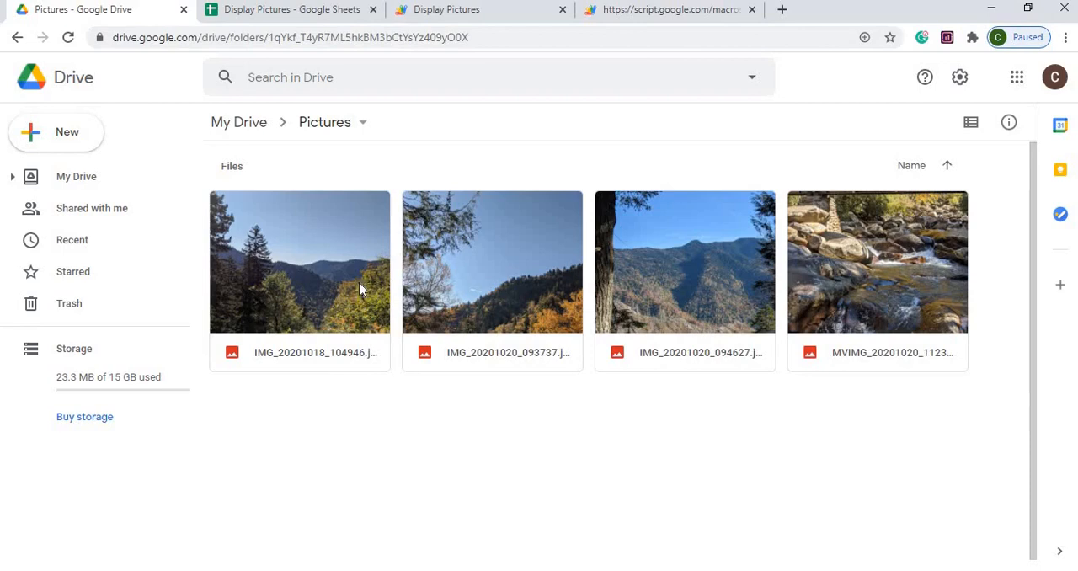
pyautogui.moveTo(862, 219)
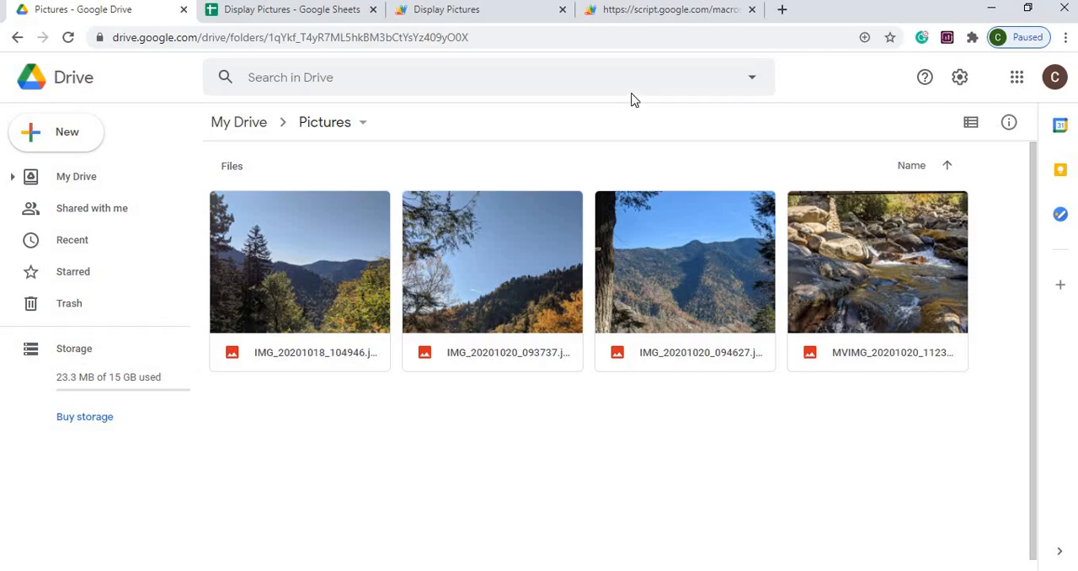
# - Switch to the deployed Display Pictures web app and scroll through the displayed photos
pyautogui.click(665, 9)
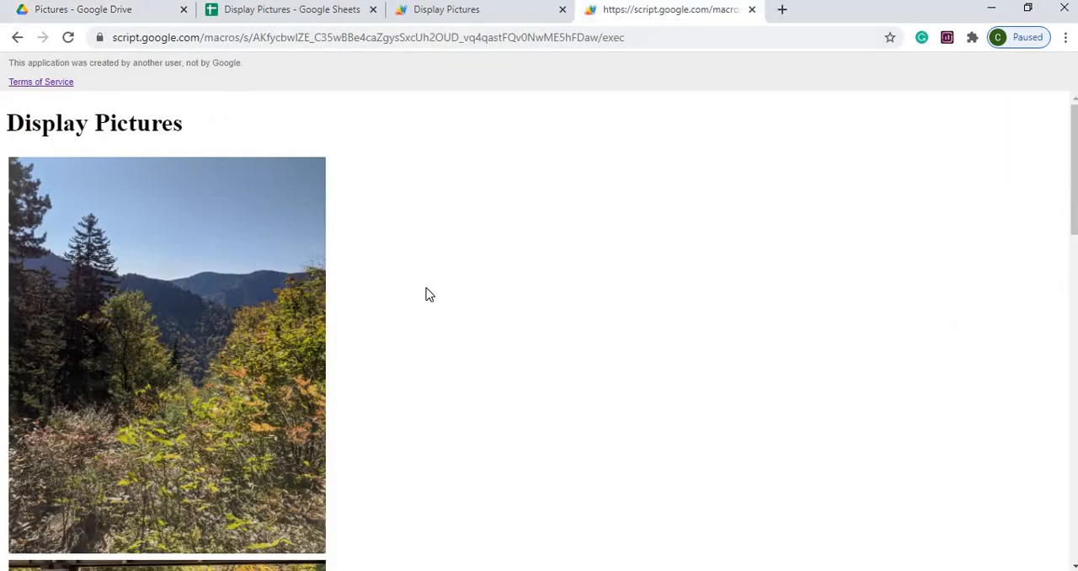
pyautogui.scroll(-3)
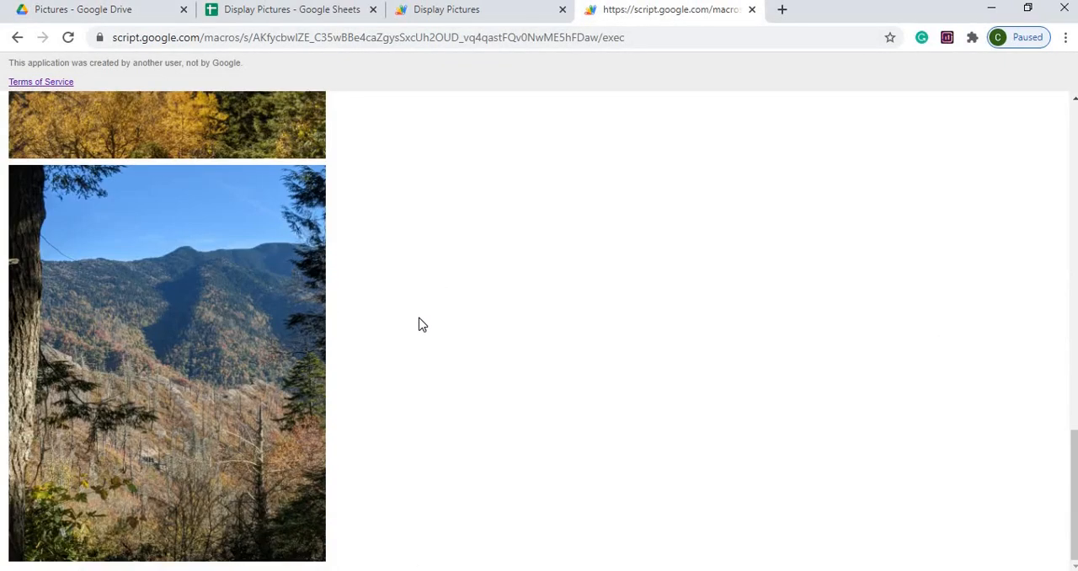
pyautogui.scroll(3)
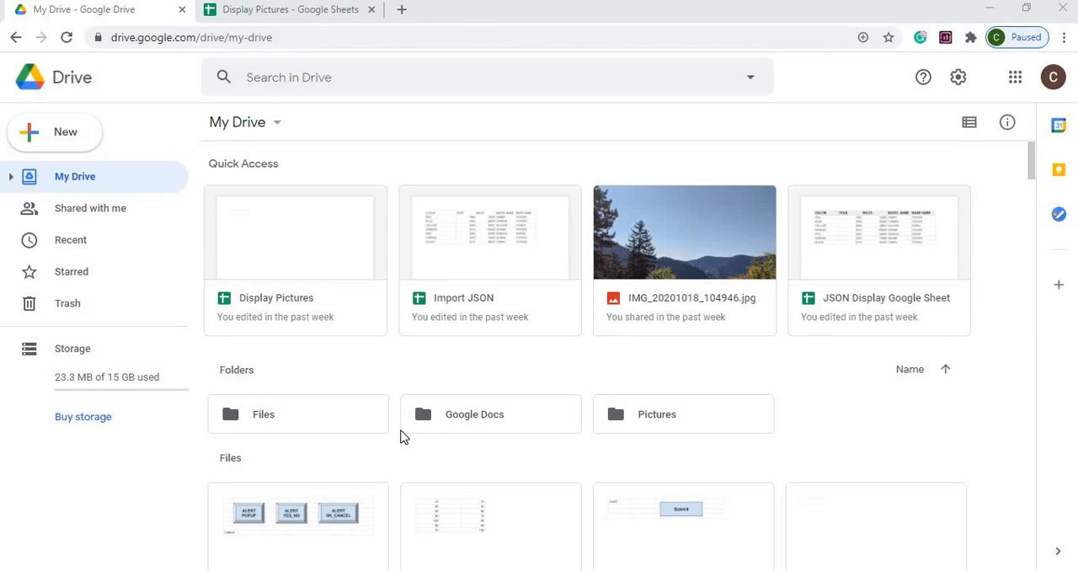
pyautogui.moveTo(296, 131)
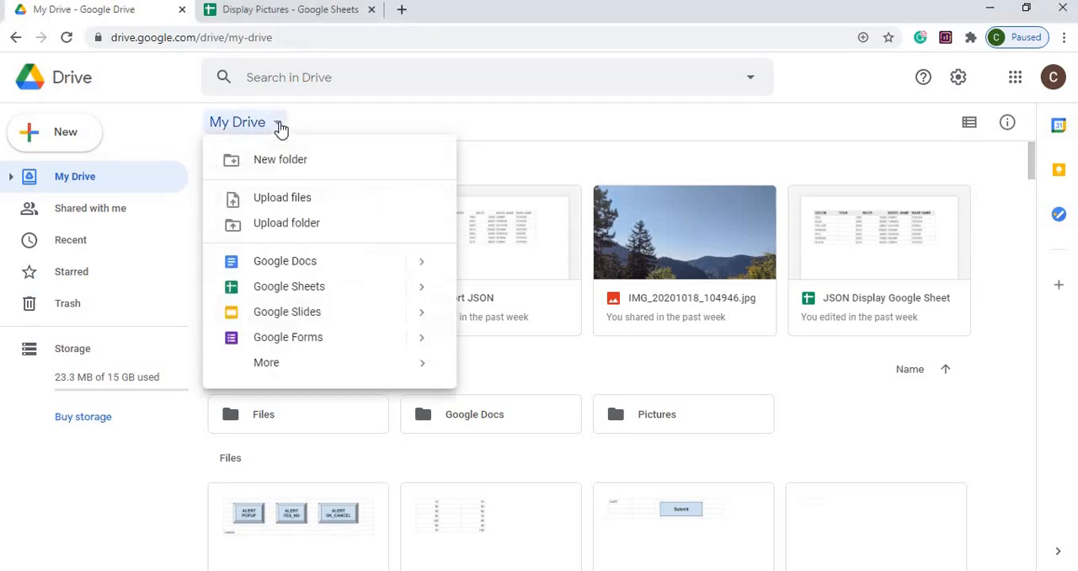
# - Create a new Google Apps Script project from My Drive's More menu
pyautogui.click(266, 362)
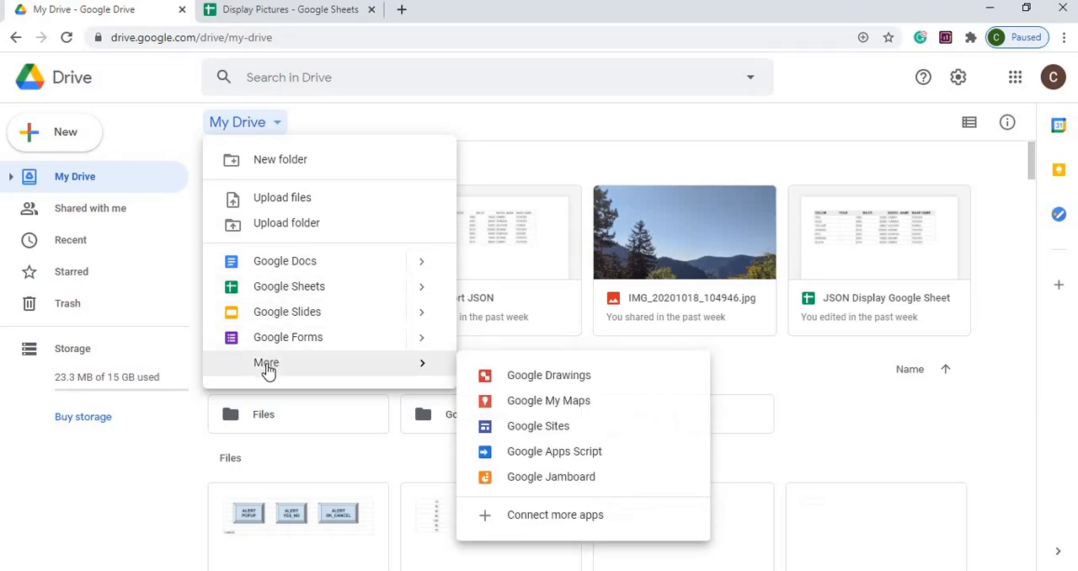
pyautogui.moveTo(554, 452)
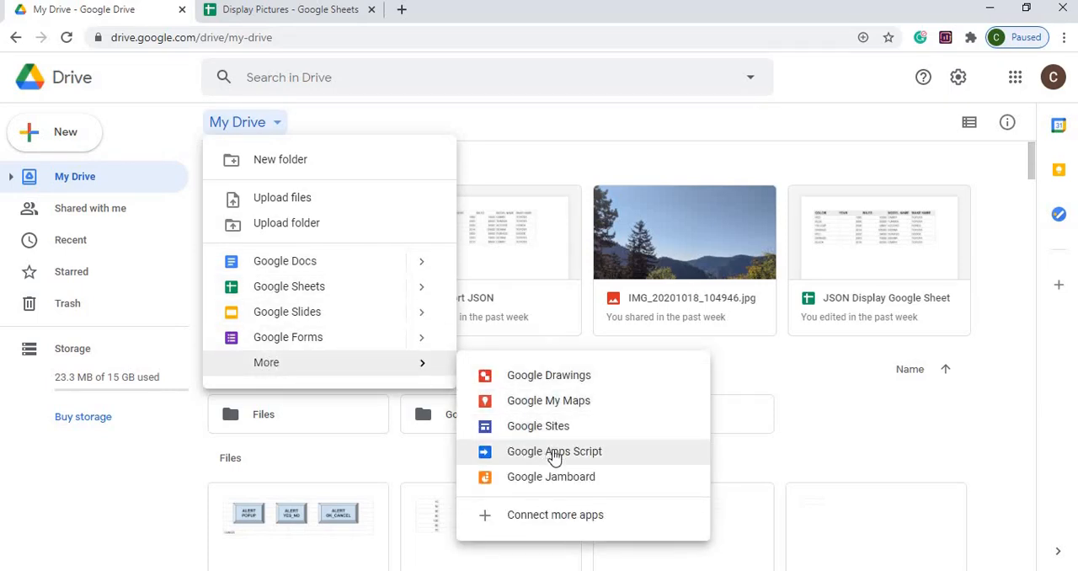
pyautogui.click(554, 451)
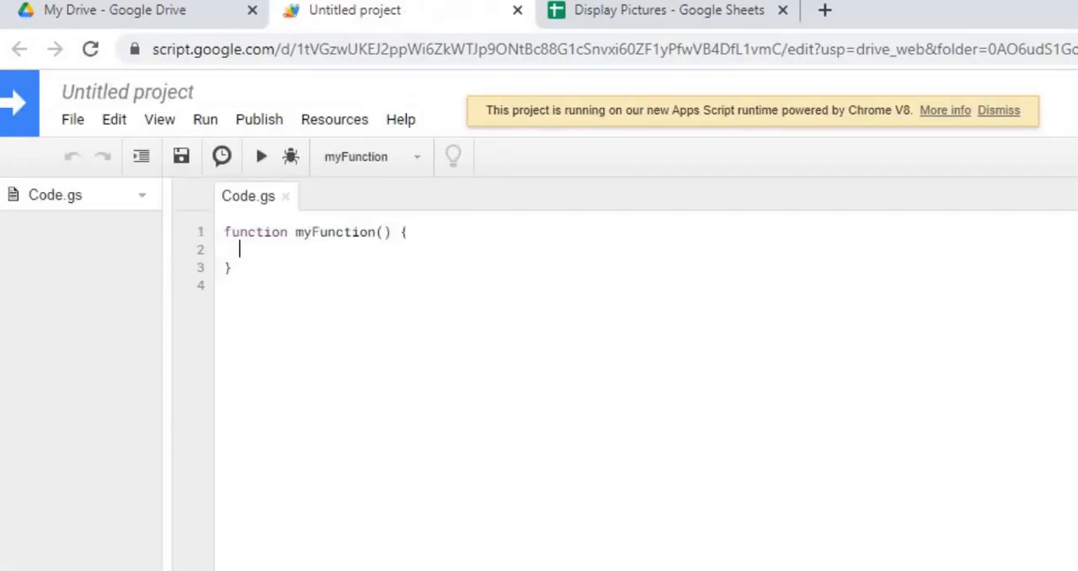
pyautogui.moveTo(149, 101)
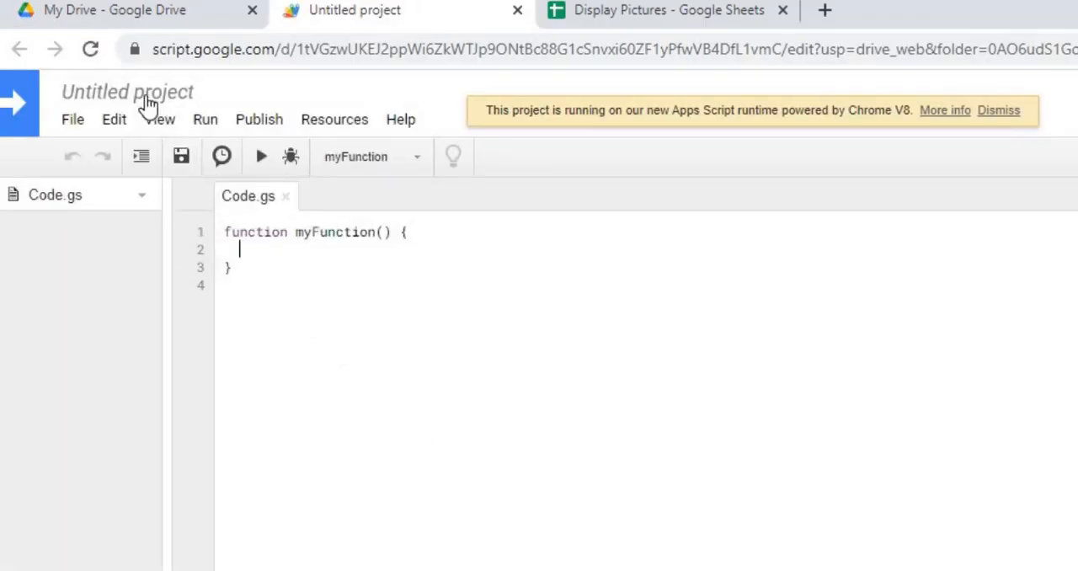
# - Name the untitled project 'Display Picture' in the Edit Project Name dialog
pyautogui.click(126, 92)
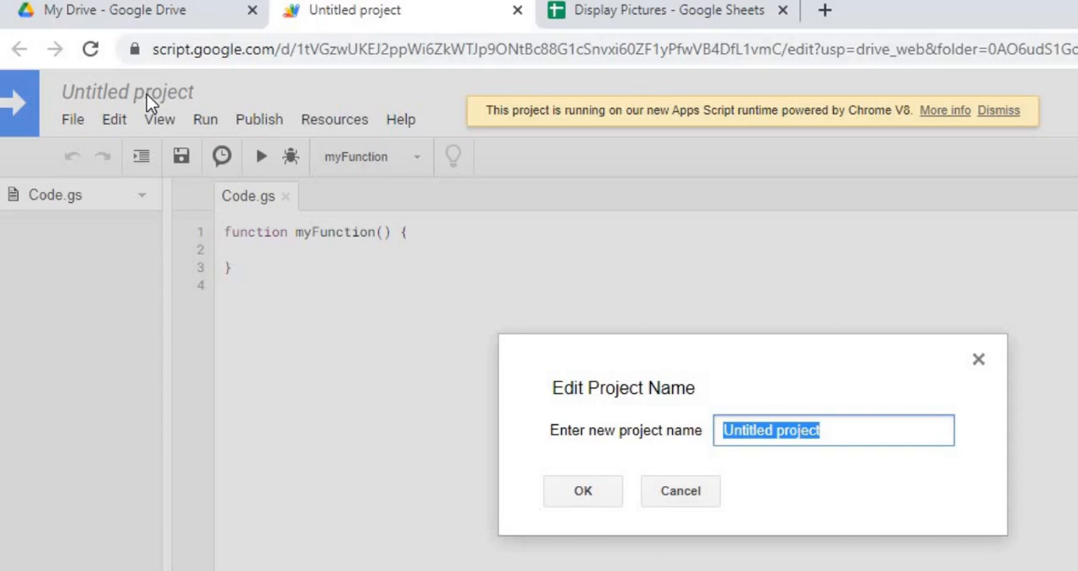
pyautogui.write('Dispaly')
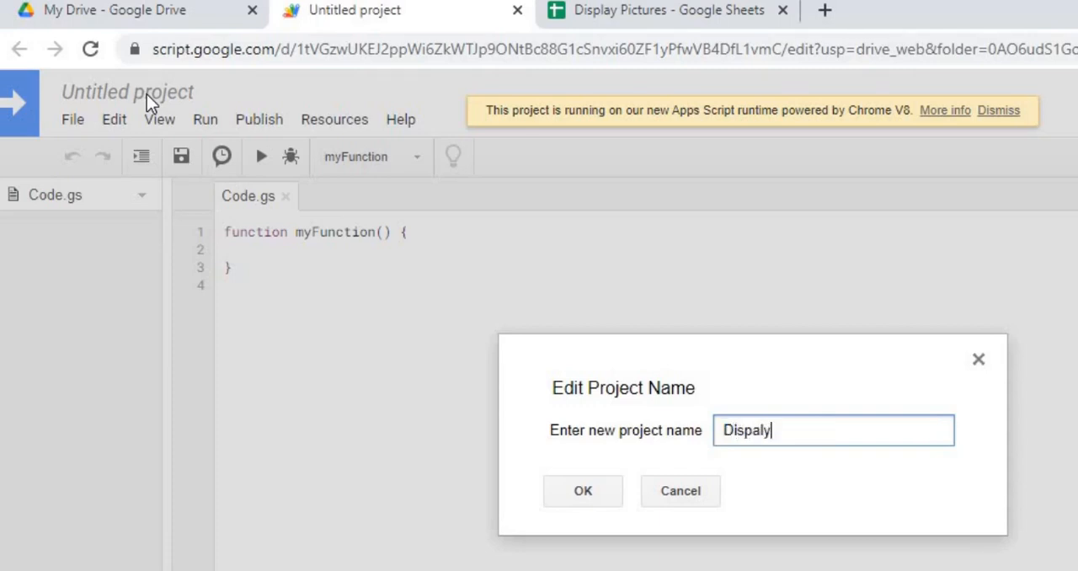
pyautogui.write('Display Picture')
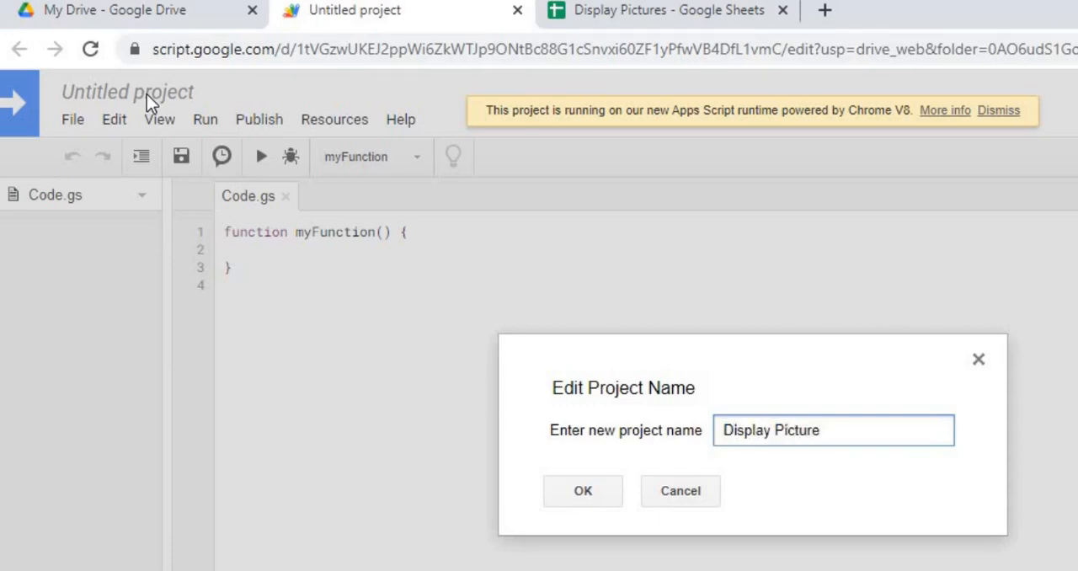
pyautogui.moveTo(583, 491)
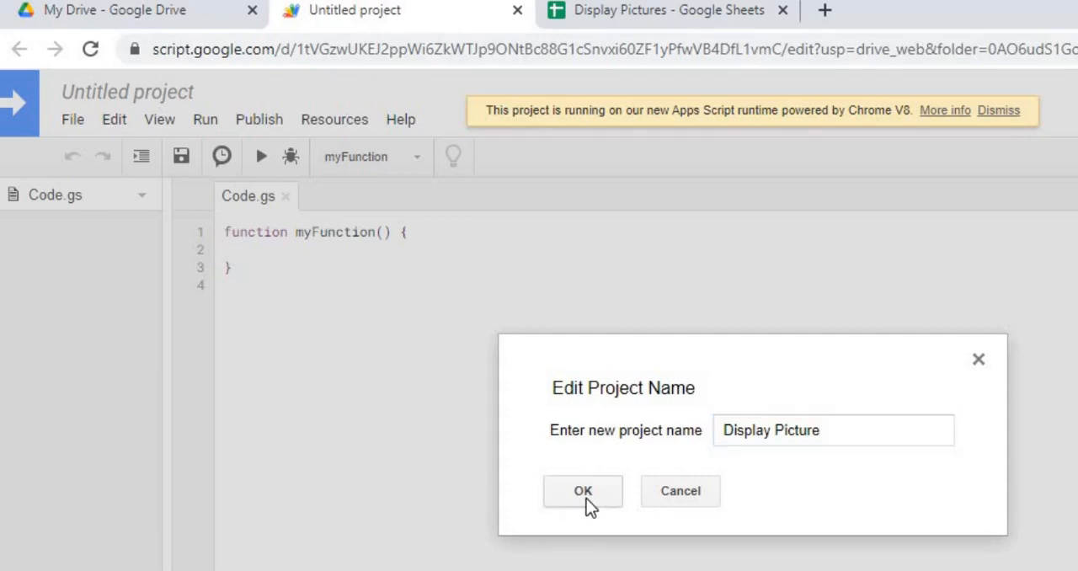
pyautogui.click(583, 491)
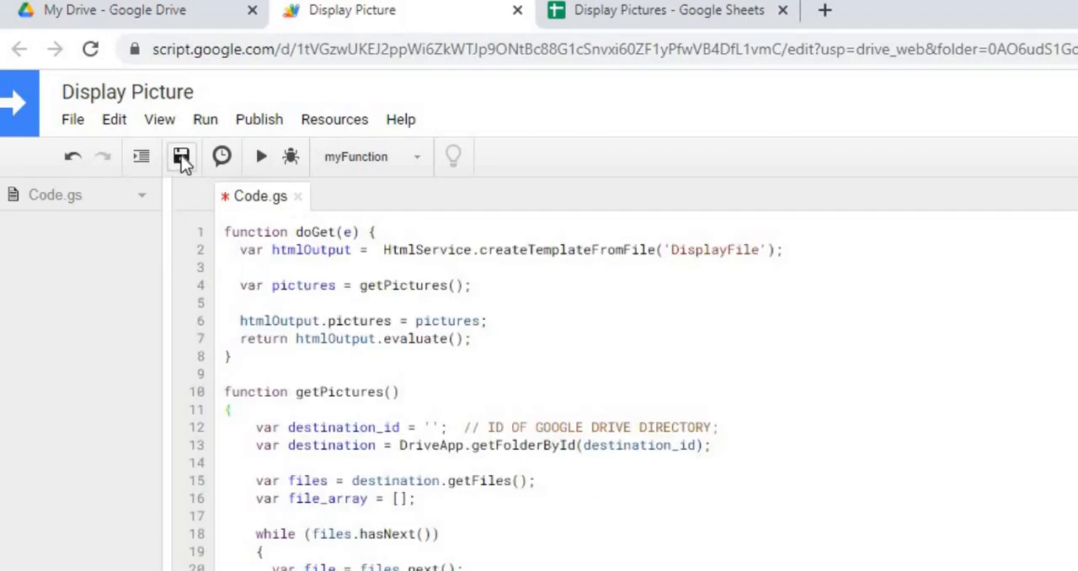
# - Save Code.gs with the pasted doGet and getPictures code
pyautogui.click(181, 157)
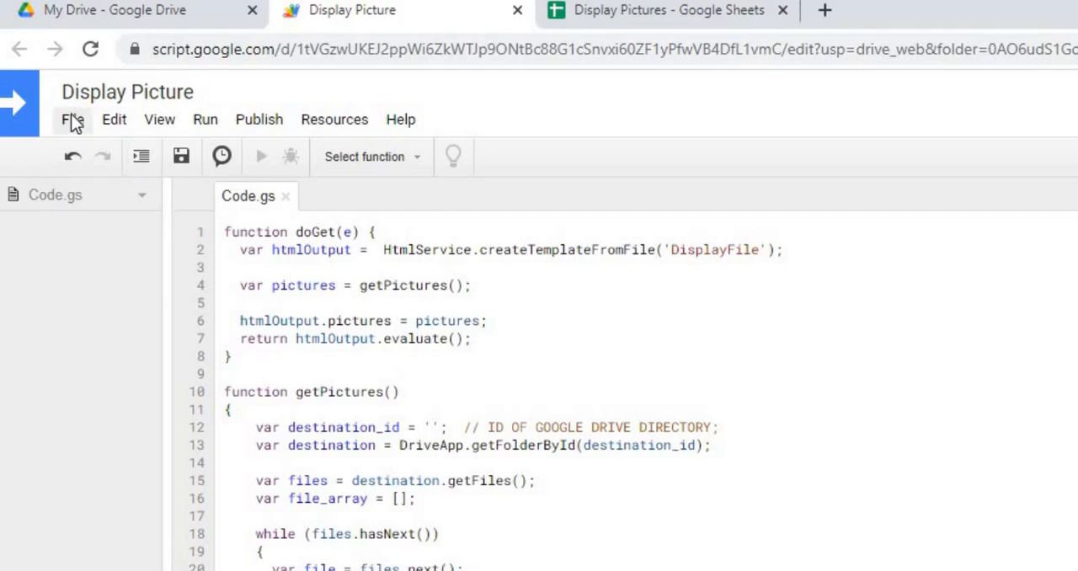
# - Create a new HTML file named DisplayFile through File > New
pyautogui.click(72, 118)
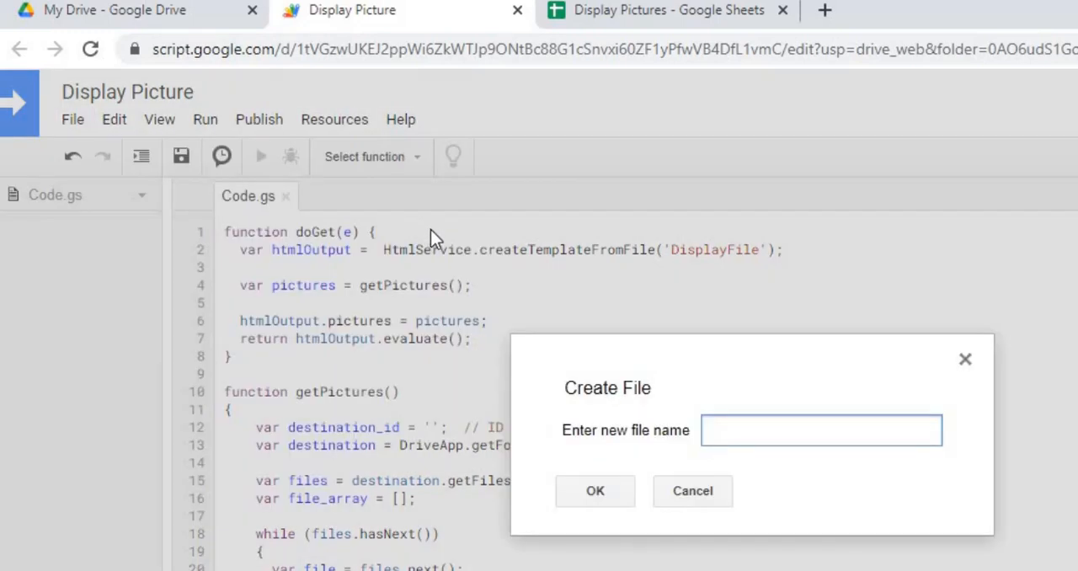
pyautogui.moveTo(783, 269)
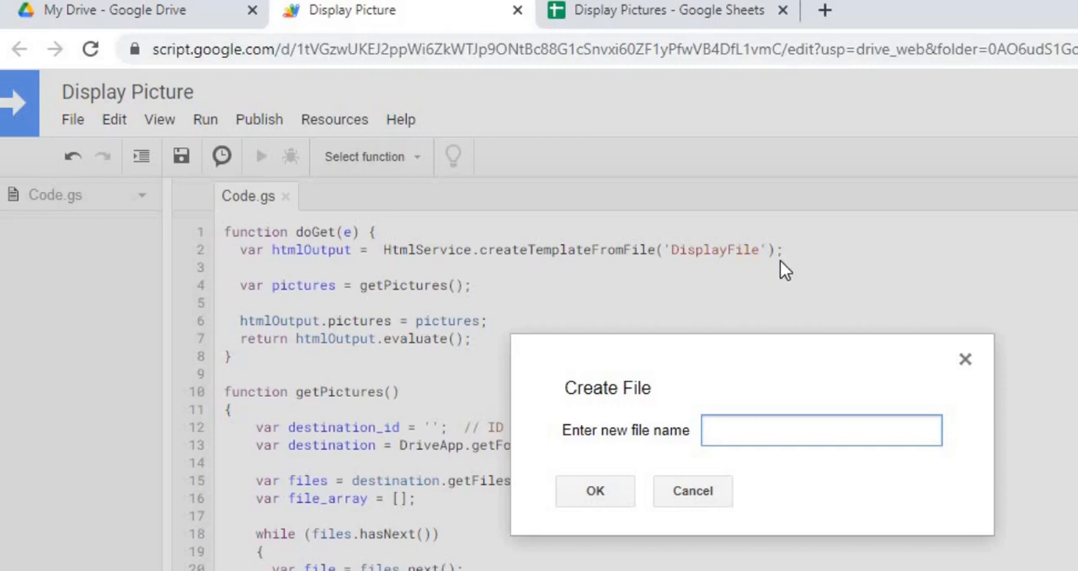
pyautogui.moveTo(690, 270)
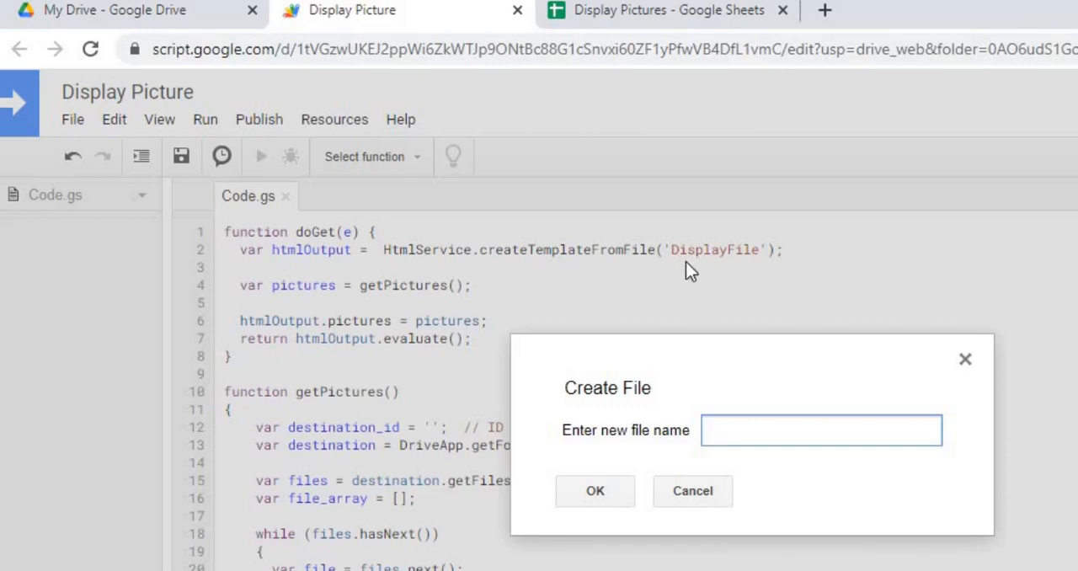
pyautogui.click(821, 429)
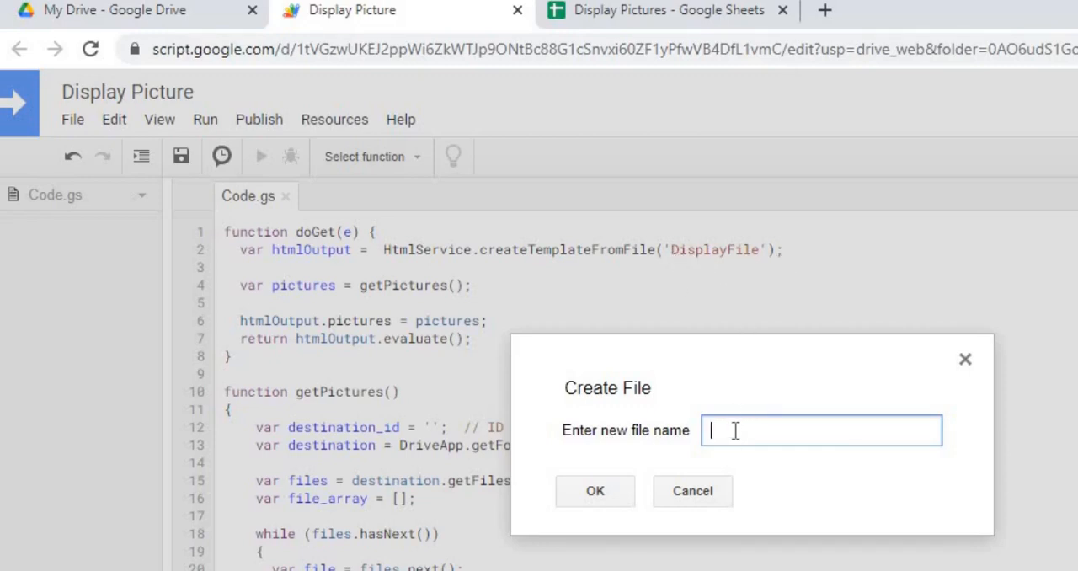
pyautogui.write('DisplayFile')
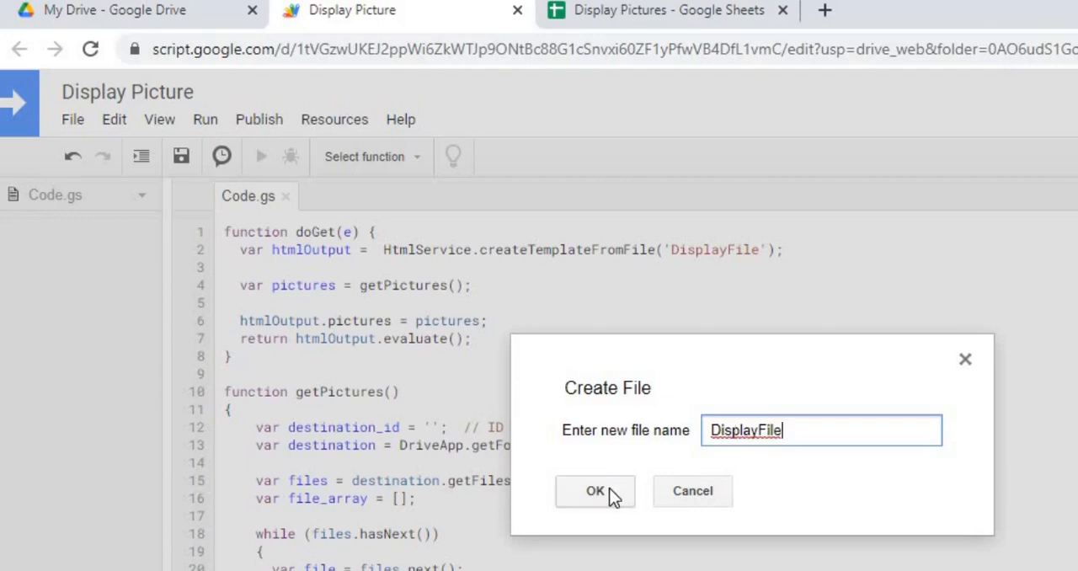
pyautogui.click(595, 491)
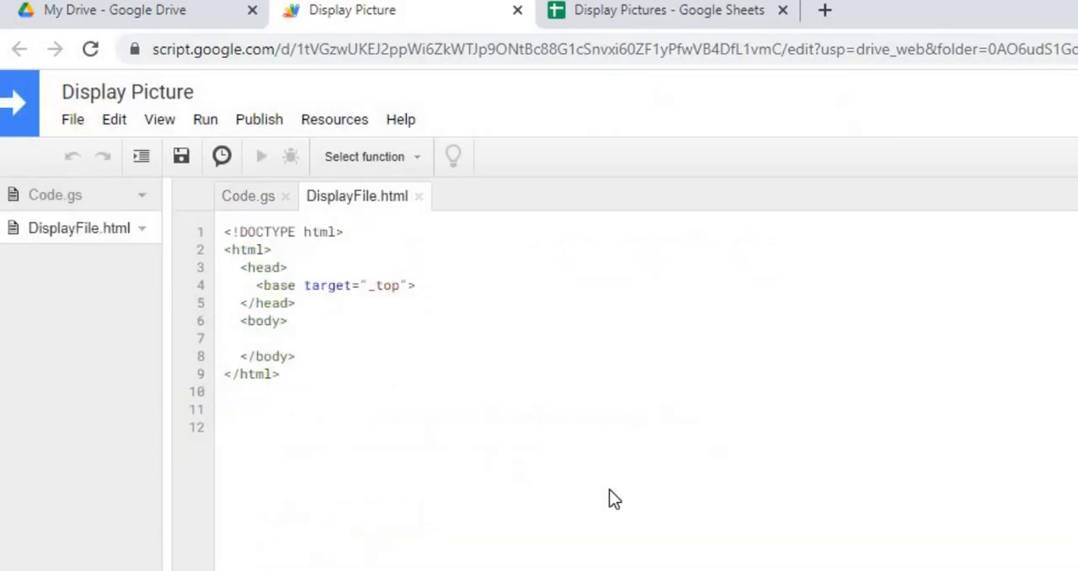
pyautogui.moveTo(319, 238)
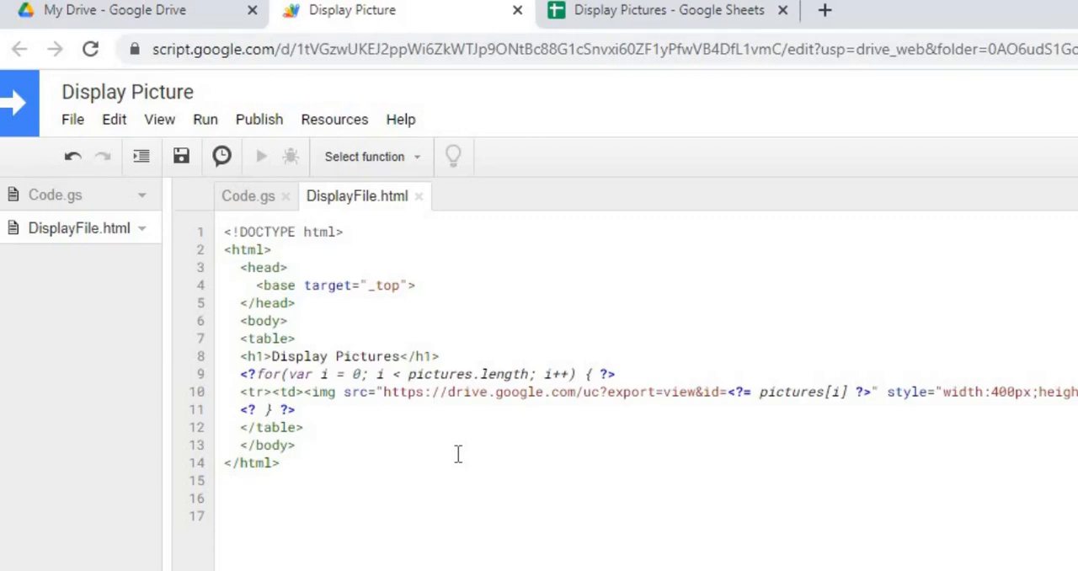
pyautogui.moveTo(51, 194)
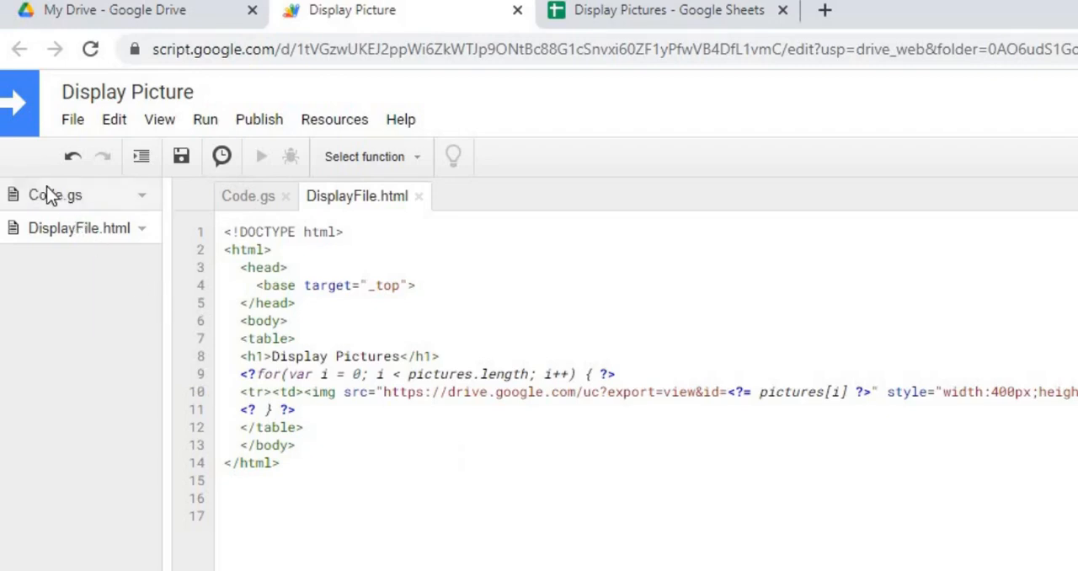
pyautogui.click(247, 195)
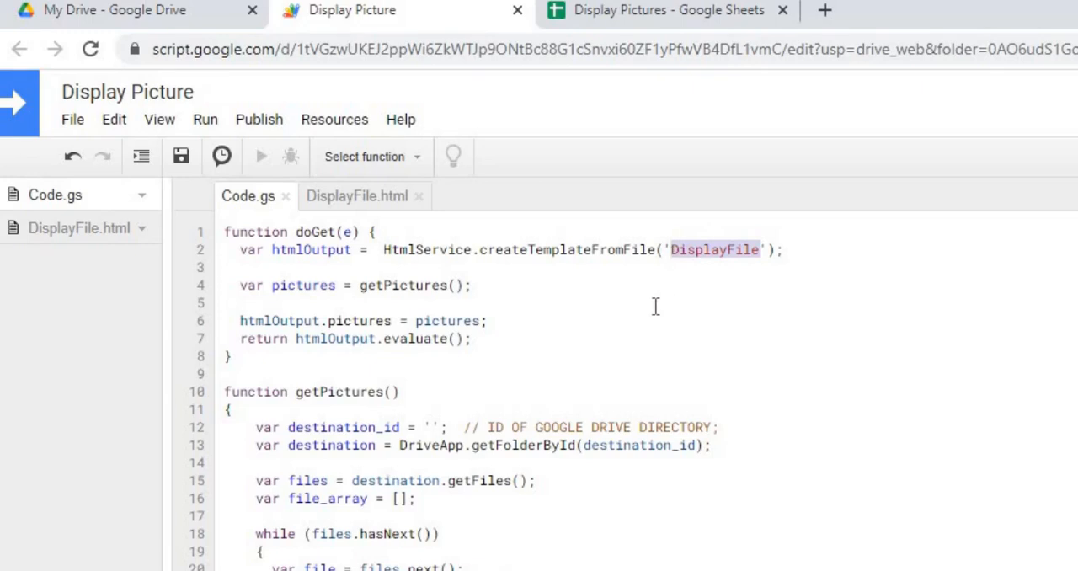
pyautogui.moveTo(43, 228)
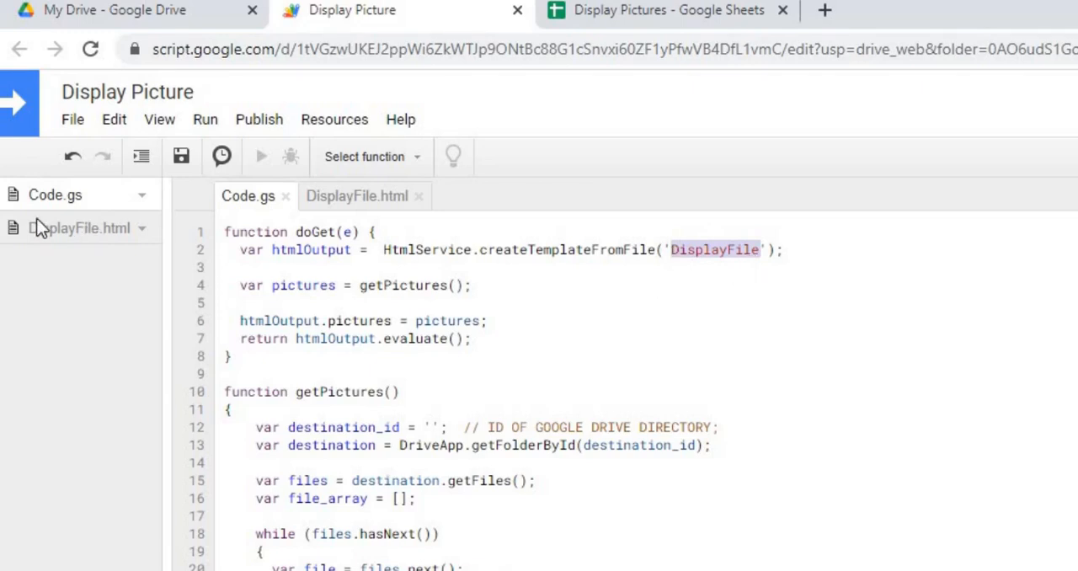
pyautogui.moveTo(59, 231)
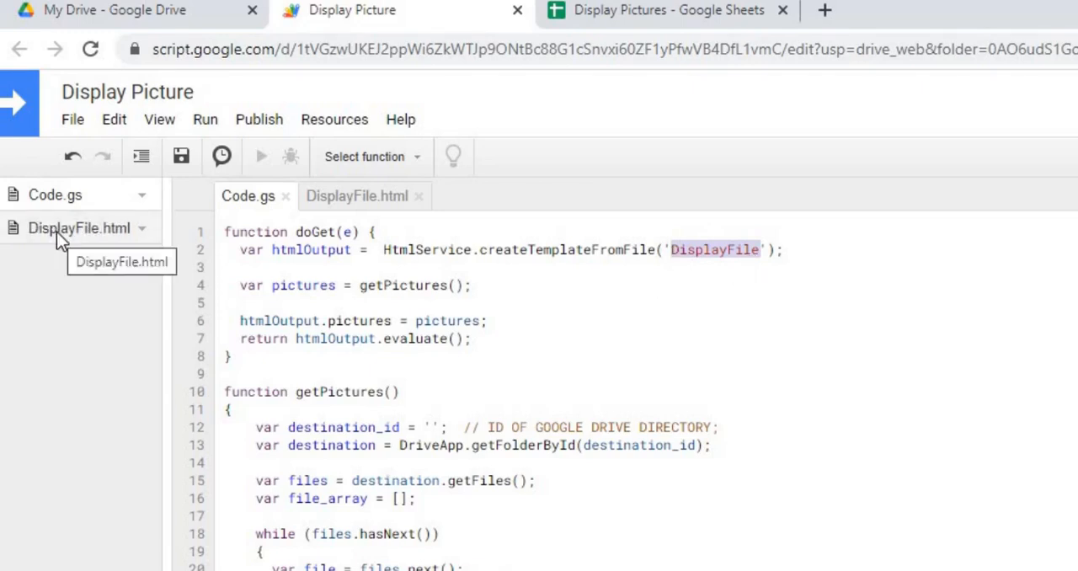
pyautogui.moveTo(619, 242)
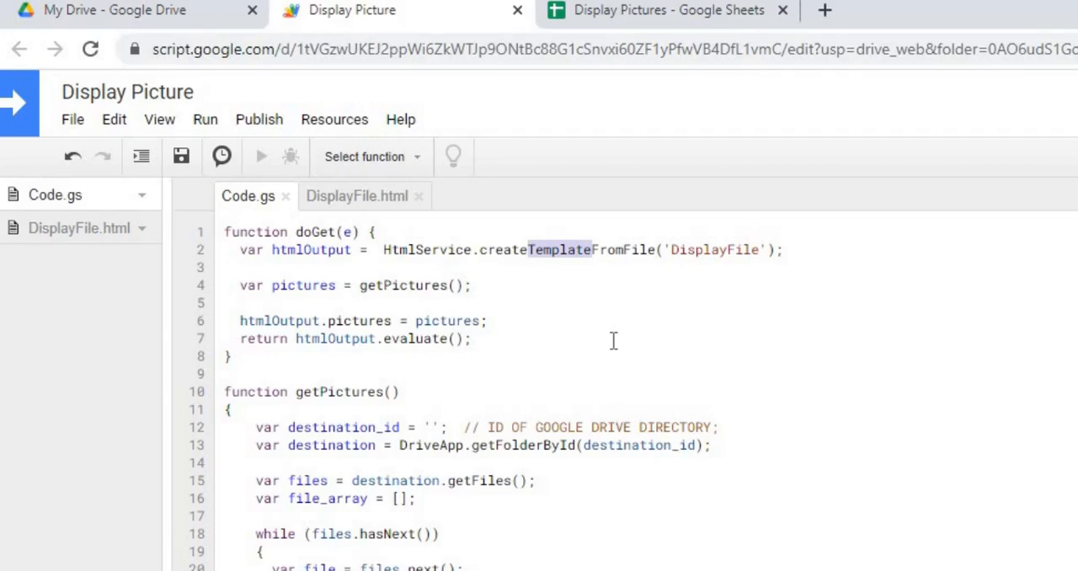
pyautogui.moveTo(547, 299)
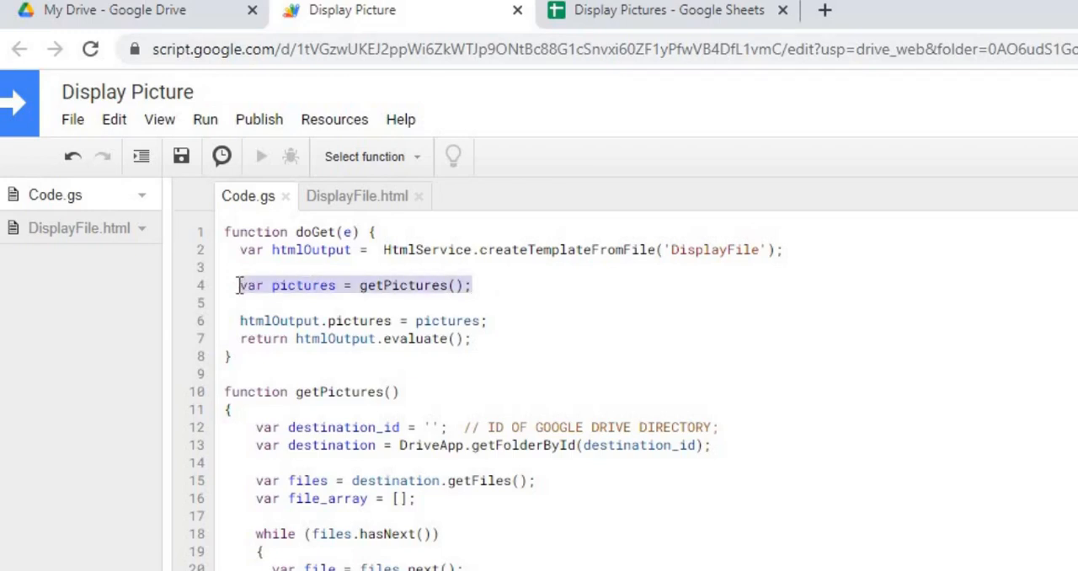
pyautogui.click(339, 285)
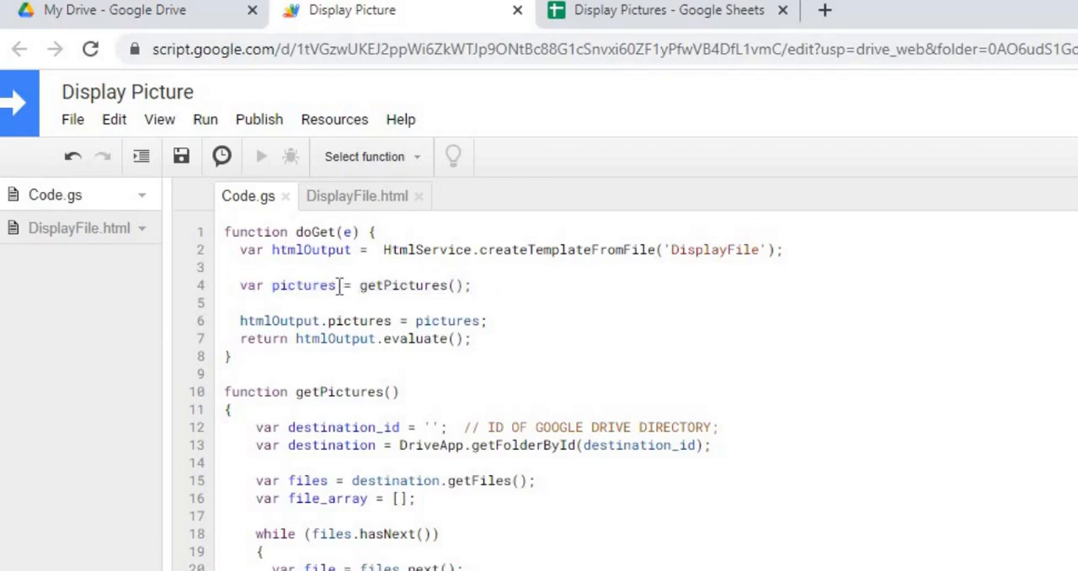
pyautogui.doubleClick(302, 285)
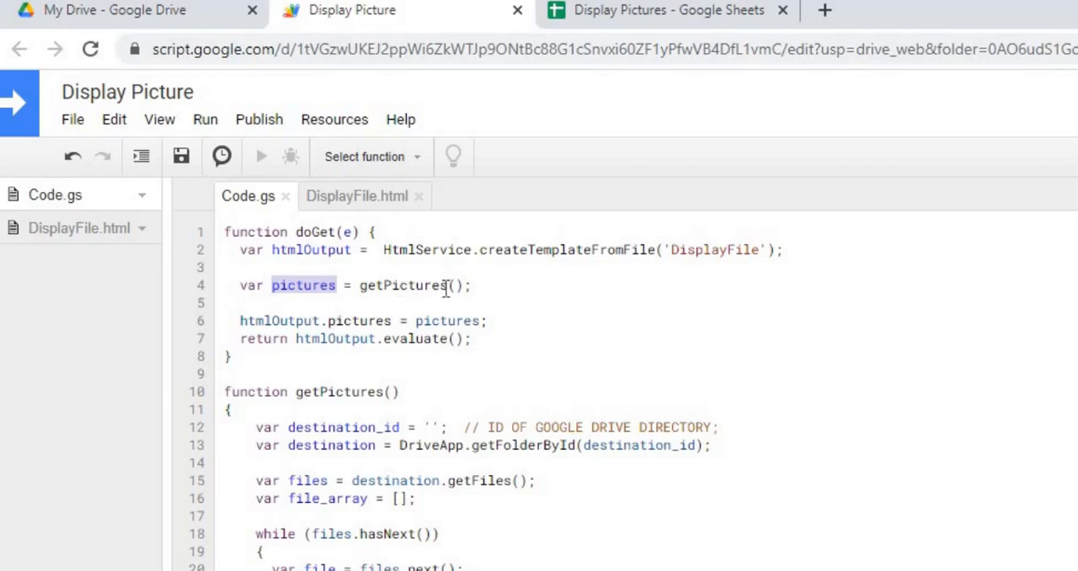
pyautogui.doubleClick(404, 285)
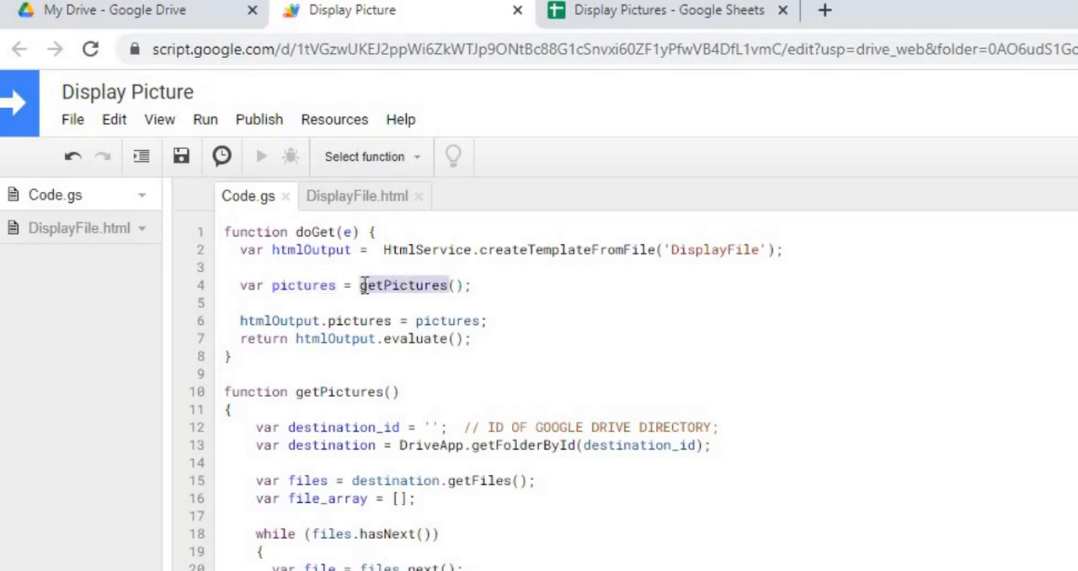
pyautogui.scroll(-3)
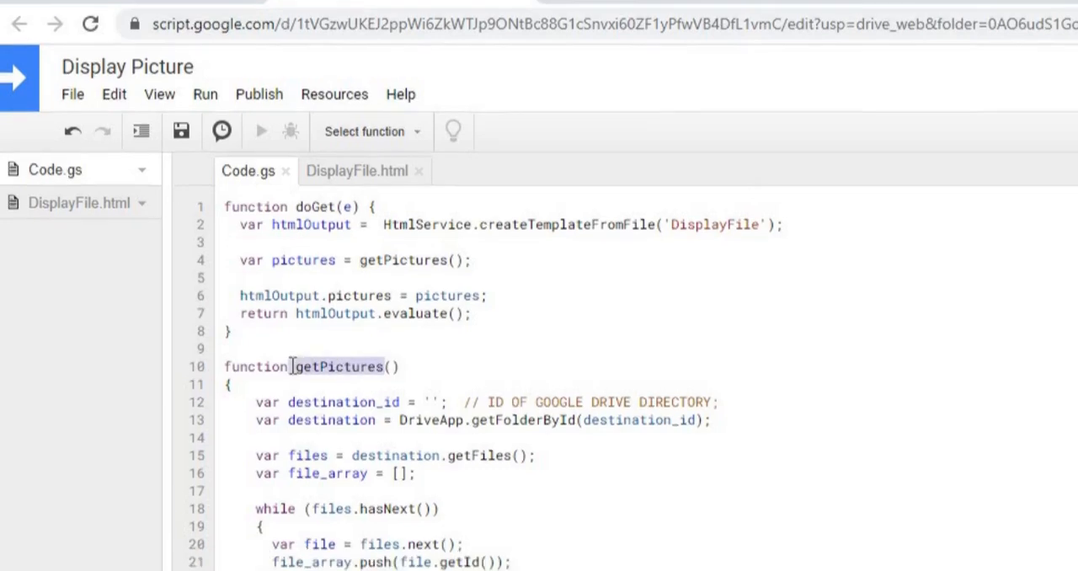
pyautogui.scroll(-3)
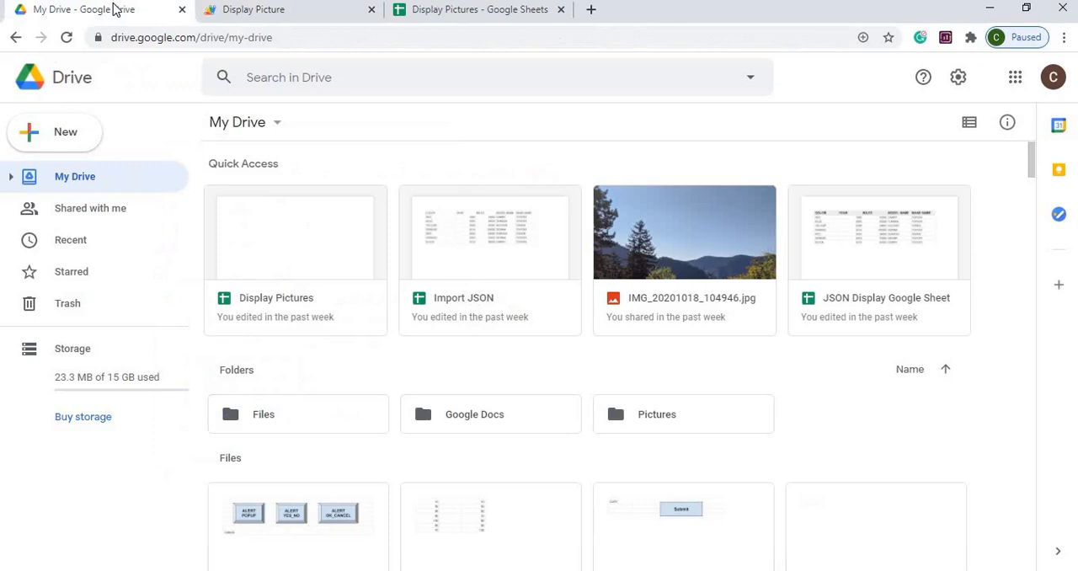
pyautogui.moveTo(656, 418)
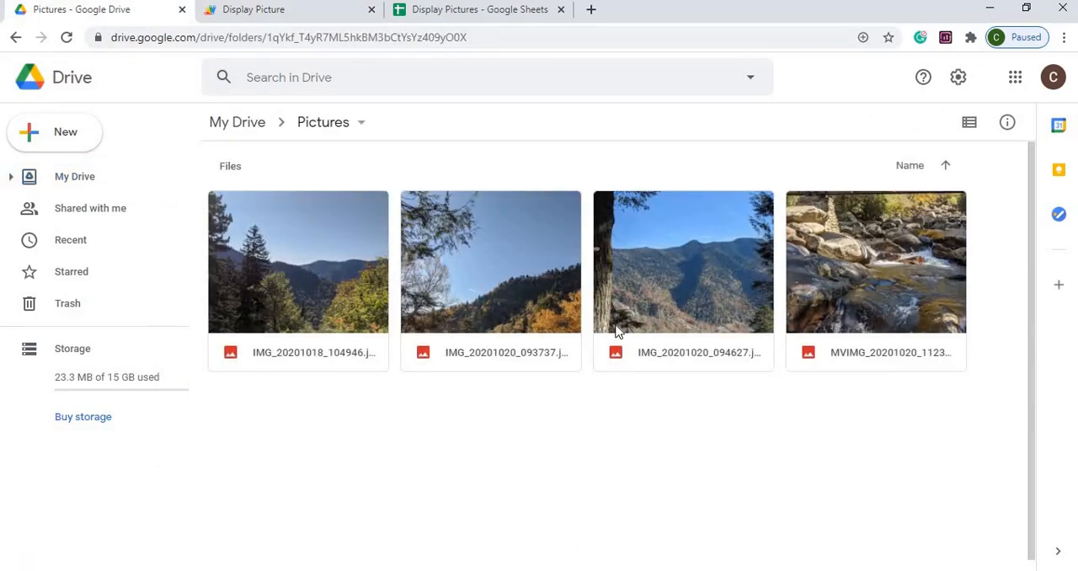
pyautogui.moveTo(478, 37)
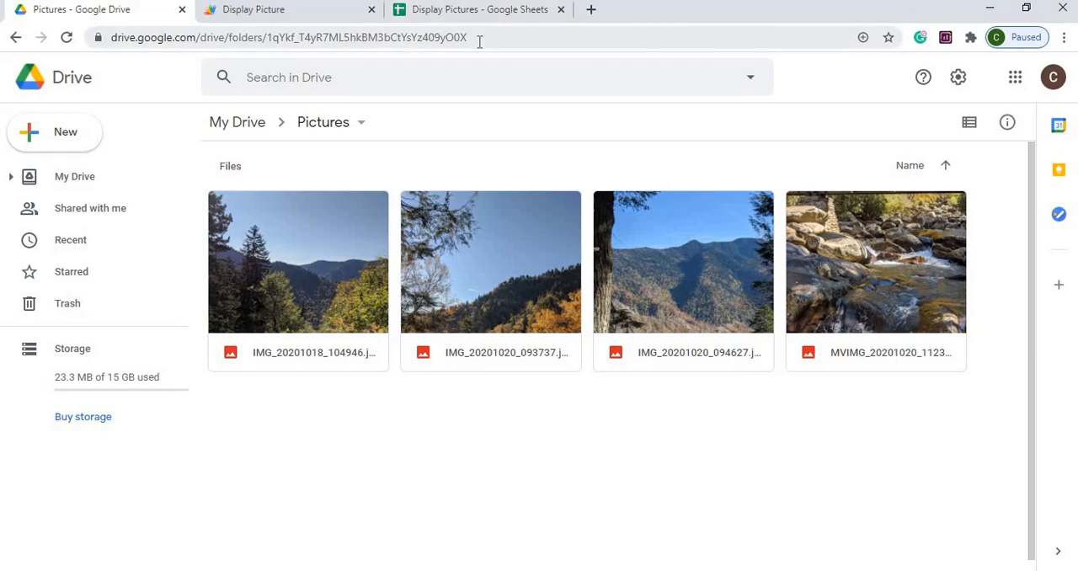
# - Select the Pictures folder ID at the end of the Drive address bar
pyautogui.click(337, 37)
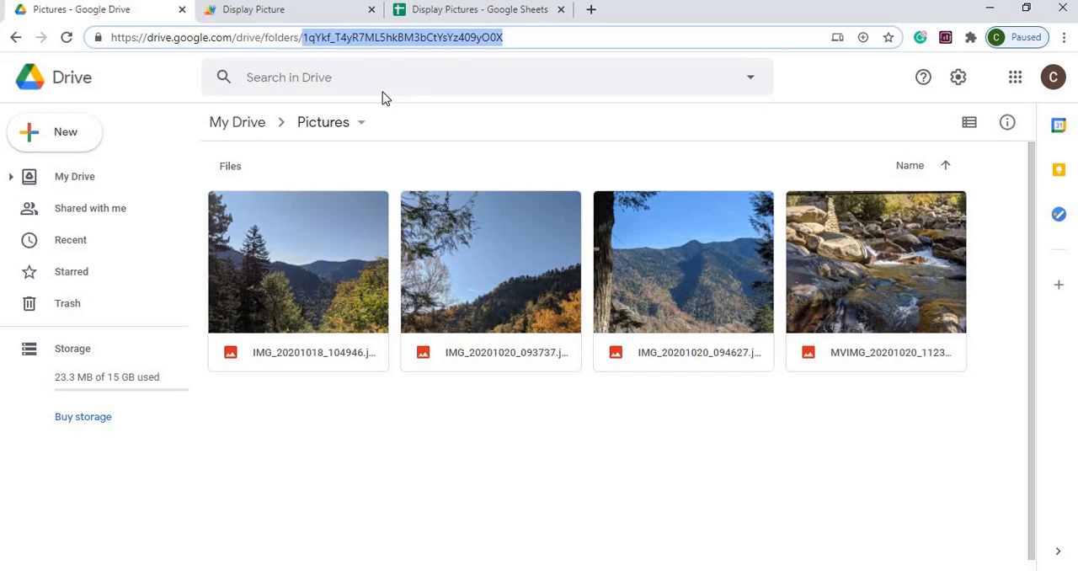
pyautogui.moveTo(331, 122)
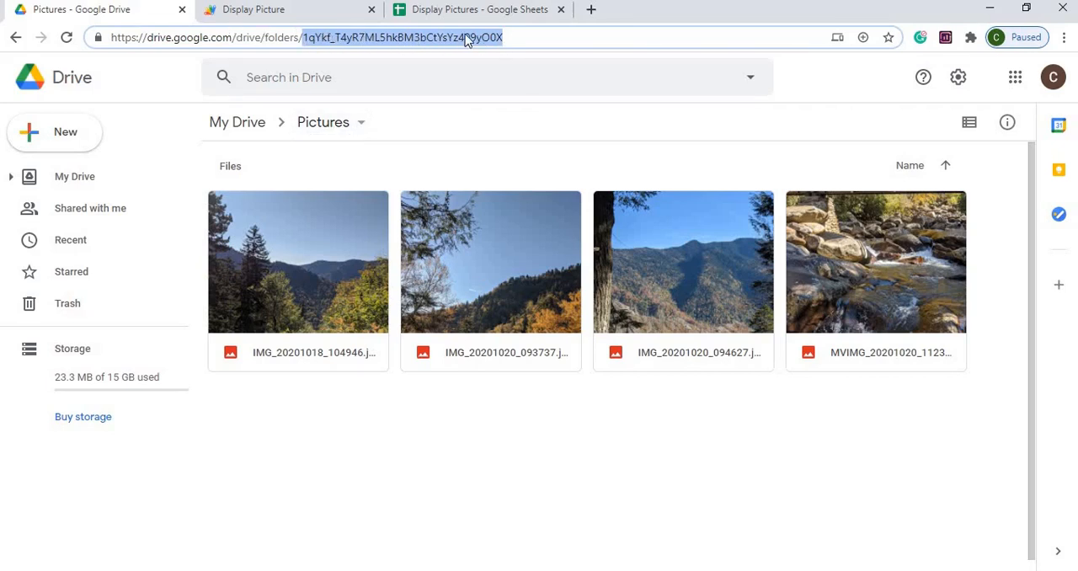
pyautogui.moveTo(445, 42)
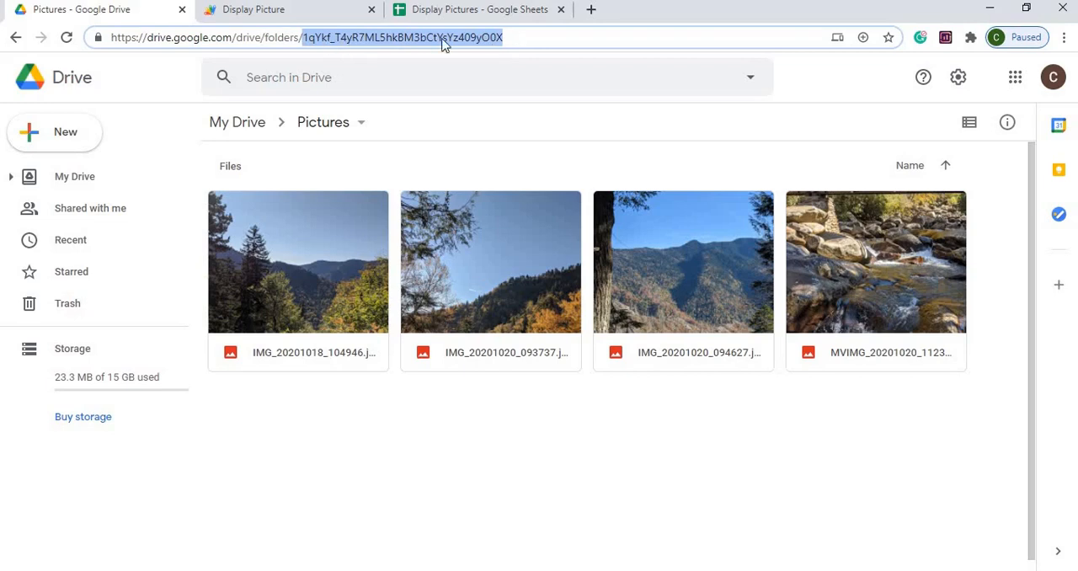
pyautogui.moveTo(475, 47)
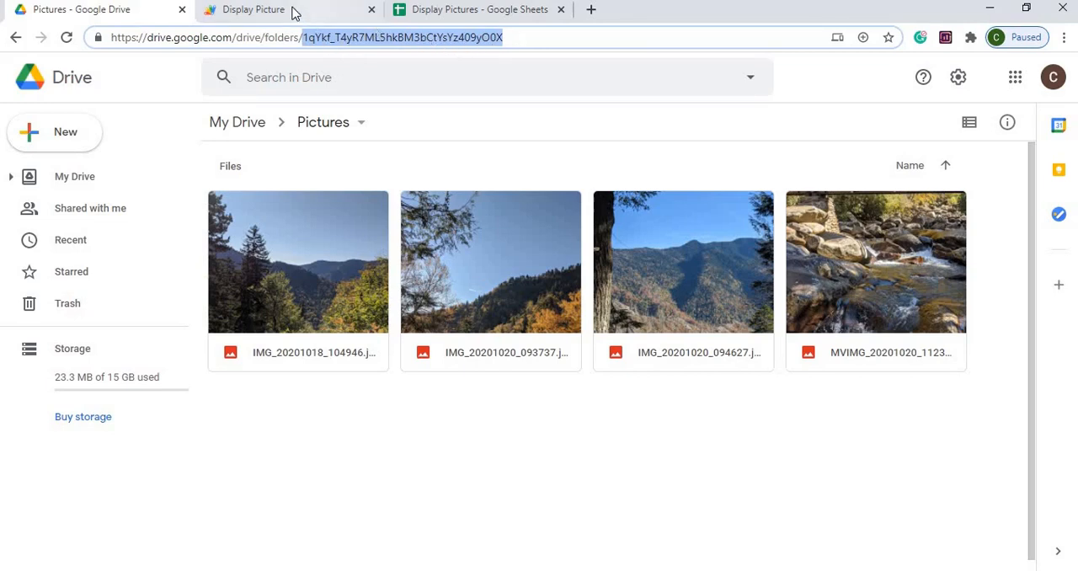
pyautogui.moveTo(289, 9)
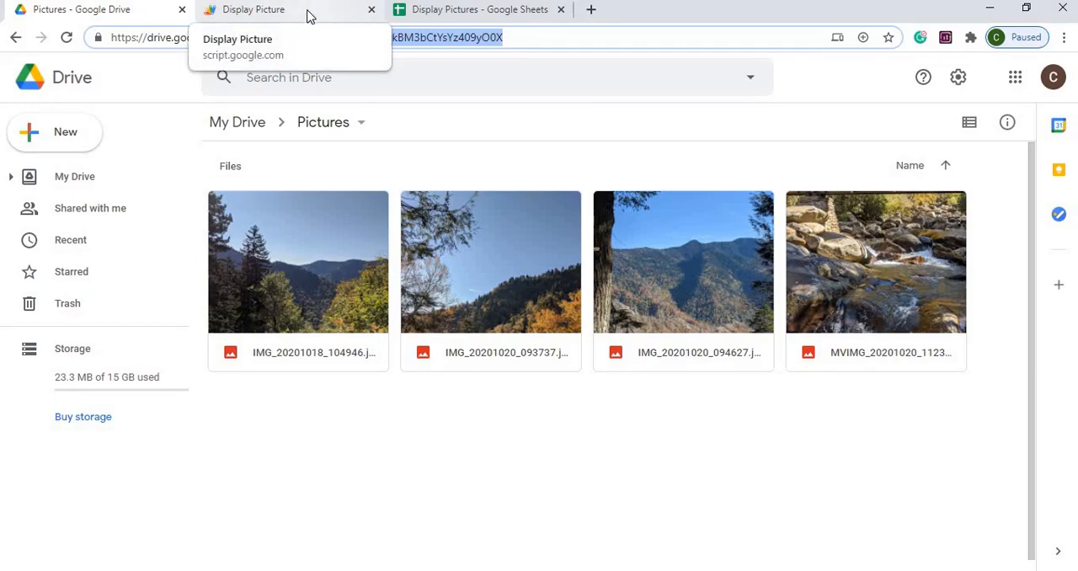
# - Paste folder ID 1qYkf_T4yR7ML5hkBM3bCtYsYz409yO0X into destination_id in Code.gs
pyautogui.click(253, 9)
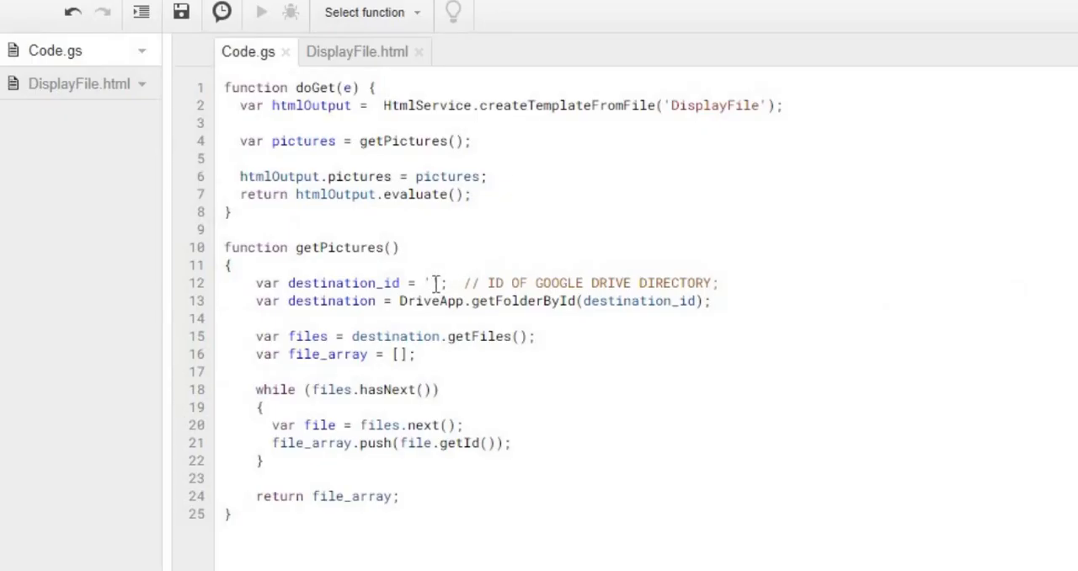
pyautogui.write('1qYkf_T4yR7ML5hkBM3bCtYsYz409yO0X')
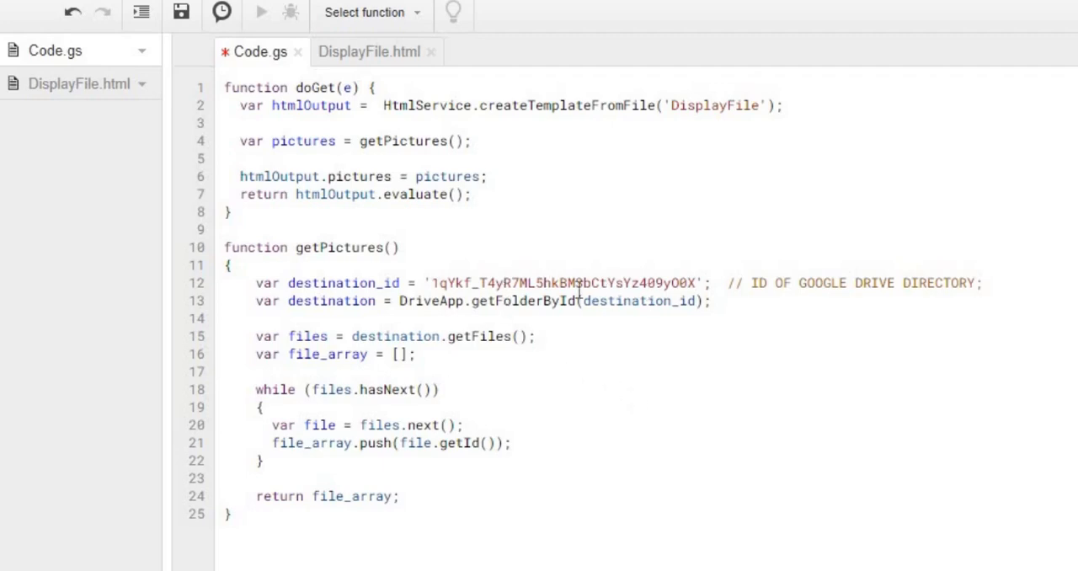
pyautogui.doubleClick(331, 300)
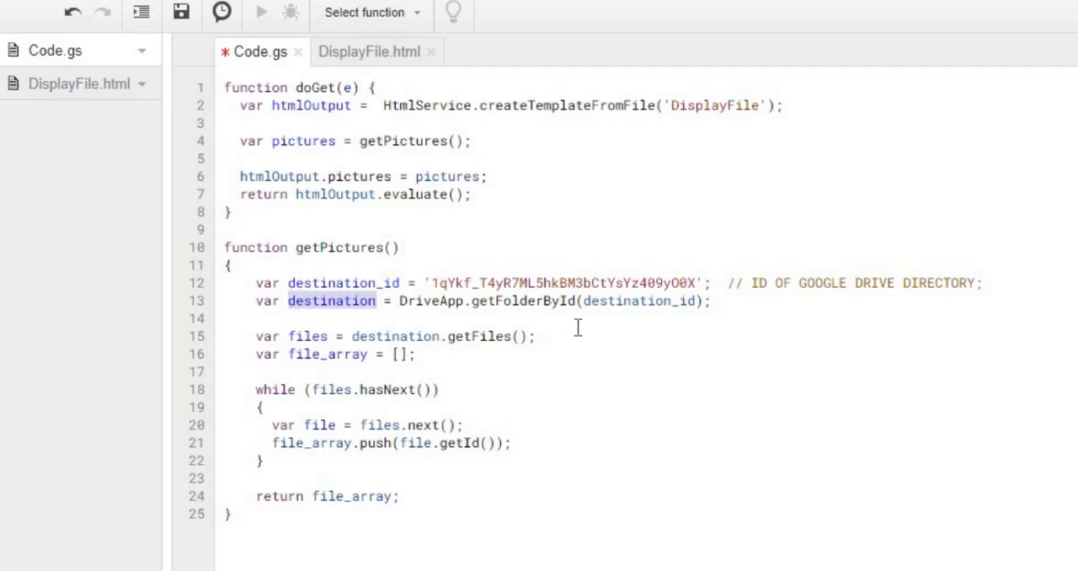
pyautogui.moveTo(644, 300)
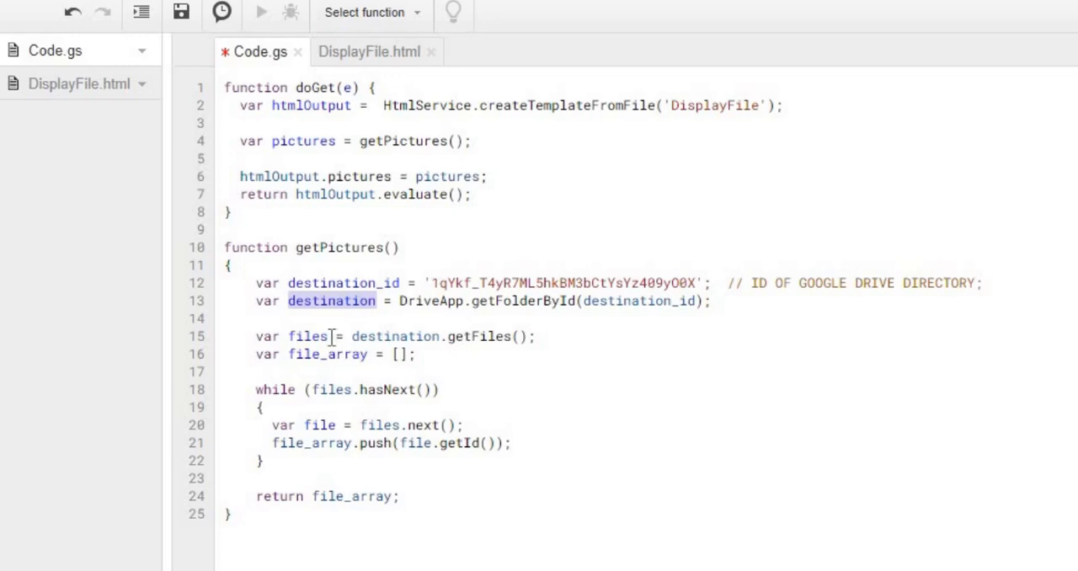
# - Review the getPictures loop by highlighting files, hasNext and the file variable
pyautogui.doubleClick(308, 336)
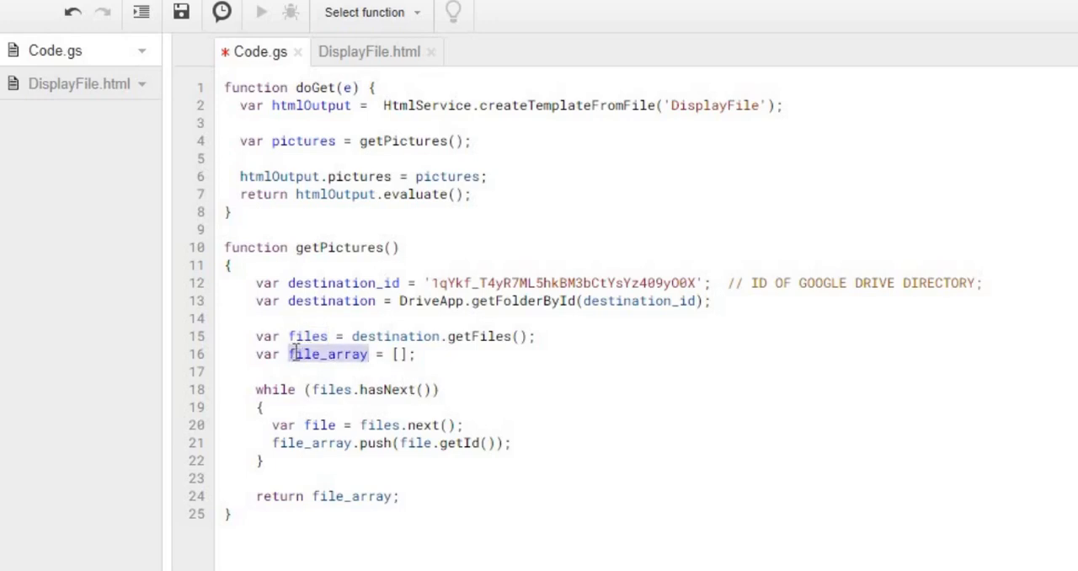
pyautogui.moveTo(352, 371)
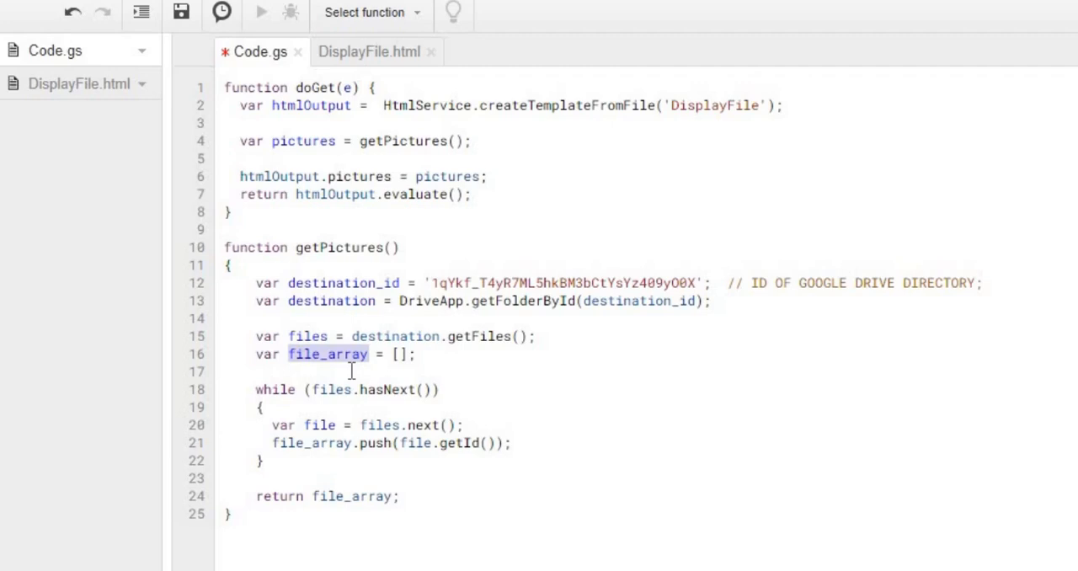
pyautogui.moveTo(249, 395)
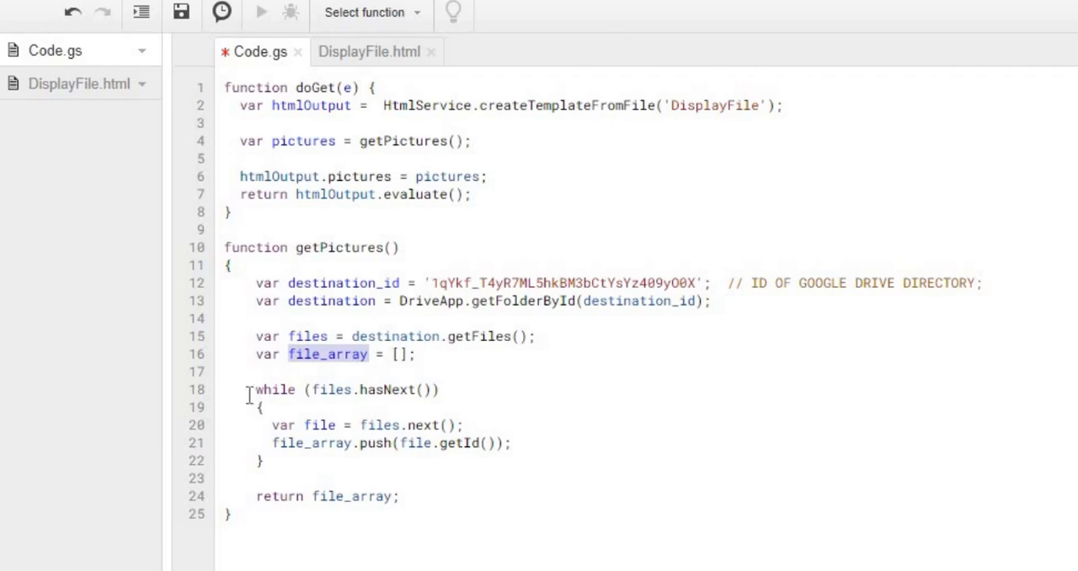
pyautogui.doubleClick(332, 389)
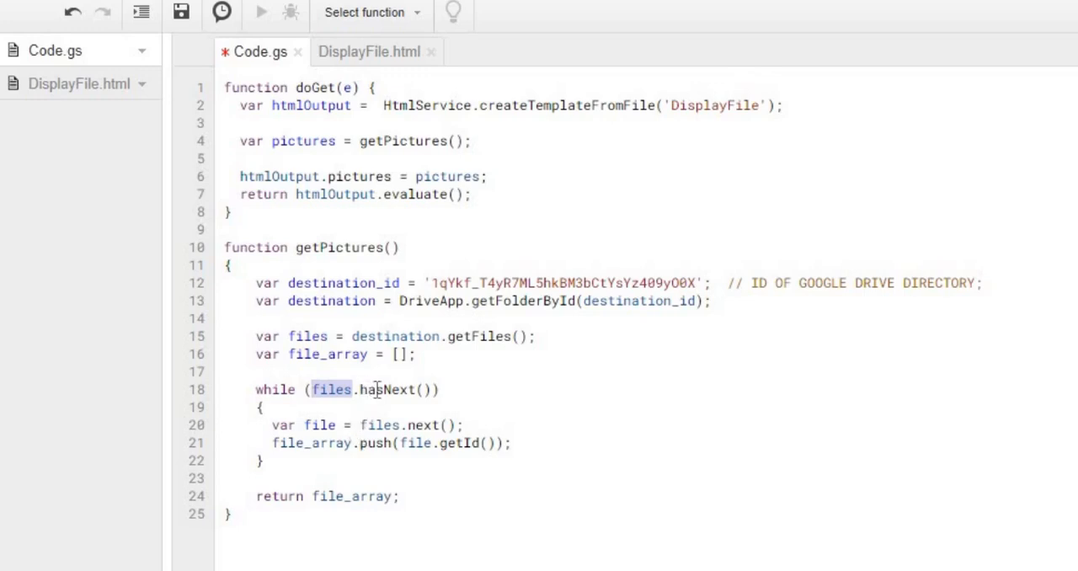
pyautogui.doubleClick(387, 389)
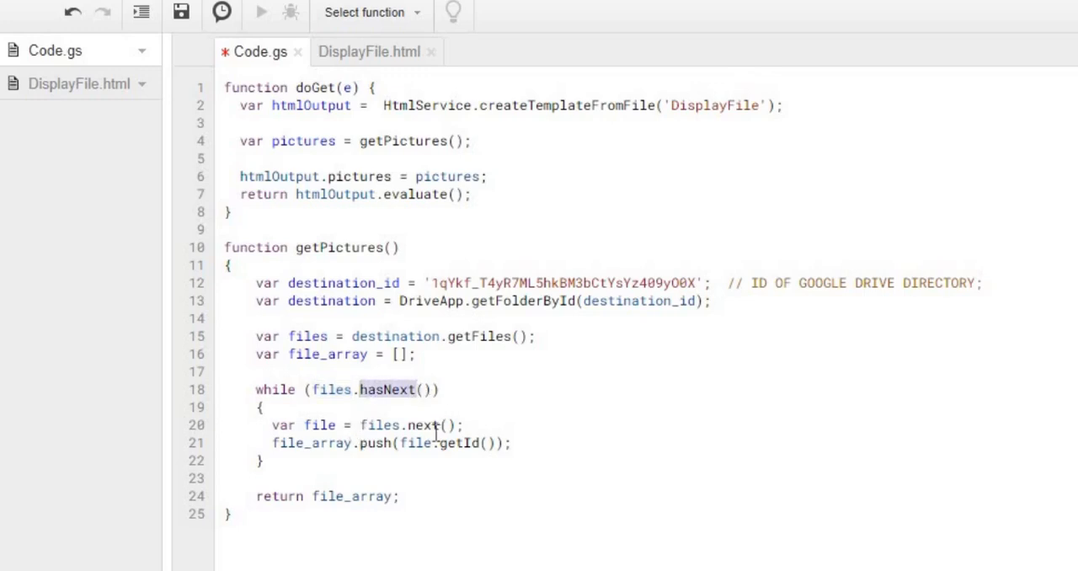
pyautogui.moveTo(338, 425)
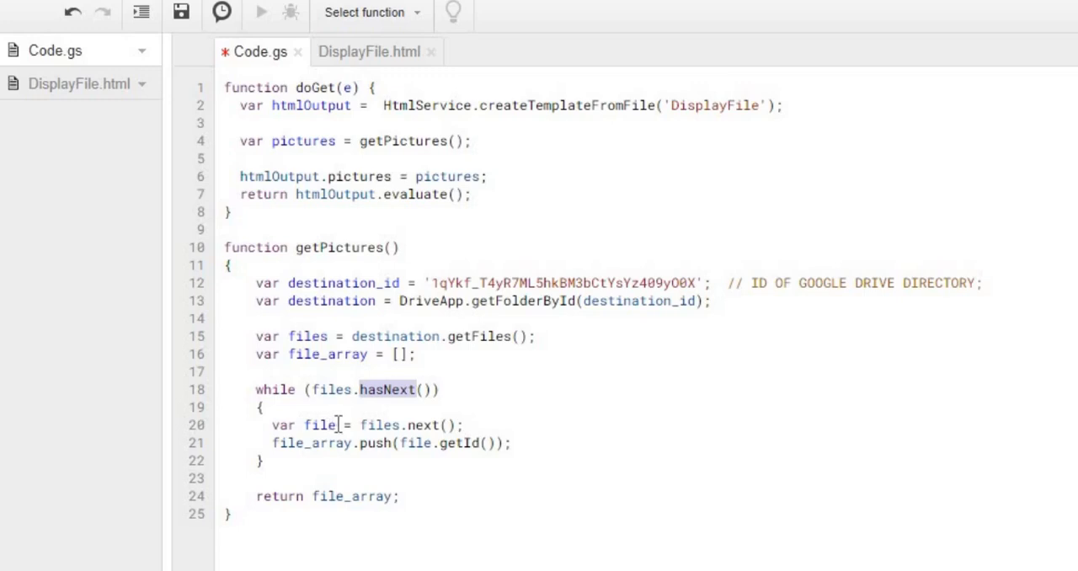
pyautogui.doubleClick(318, 425)
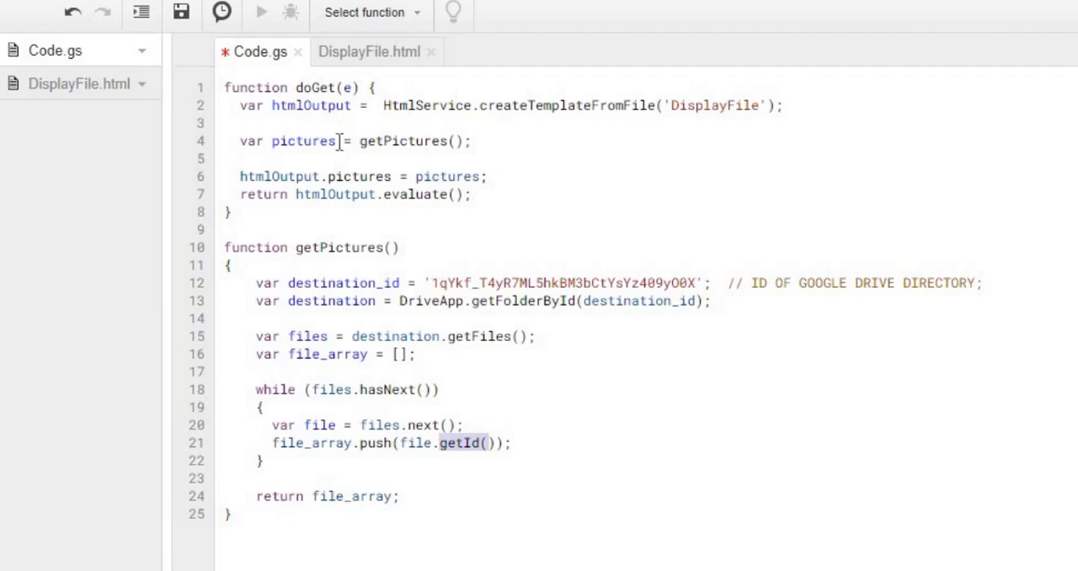
pyautogui.doubleClick(303, 141)
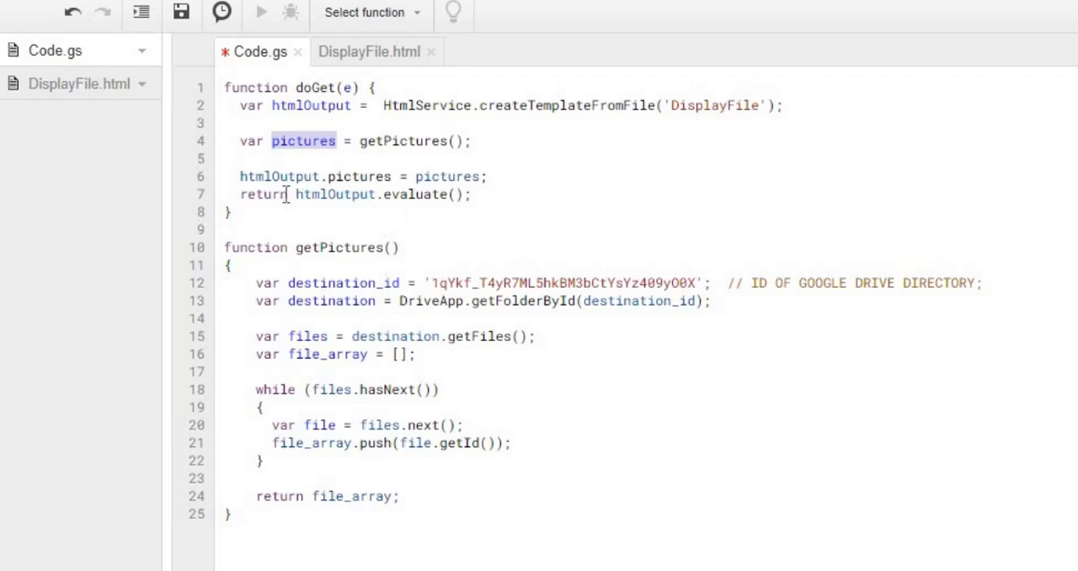
pyautogui.click(391, 176)
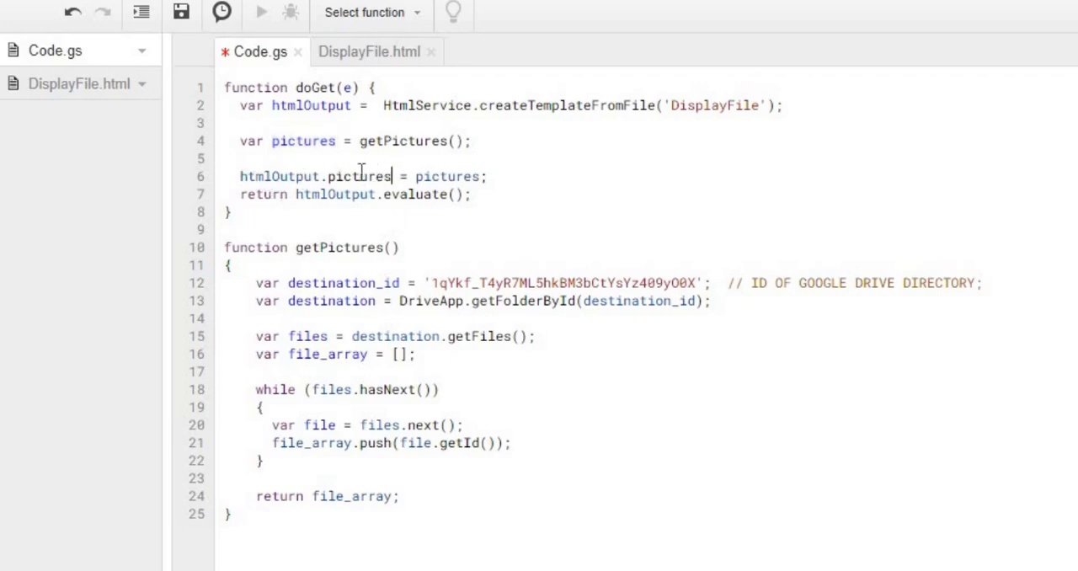
pyautogui.doubleClick(358, 176)
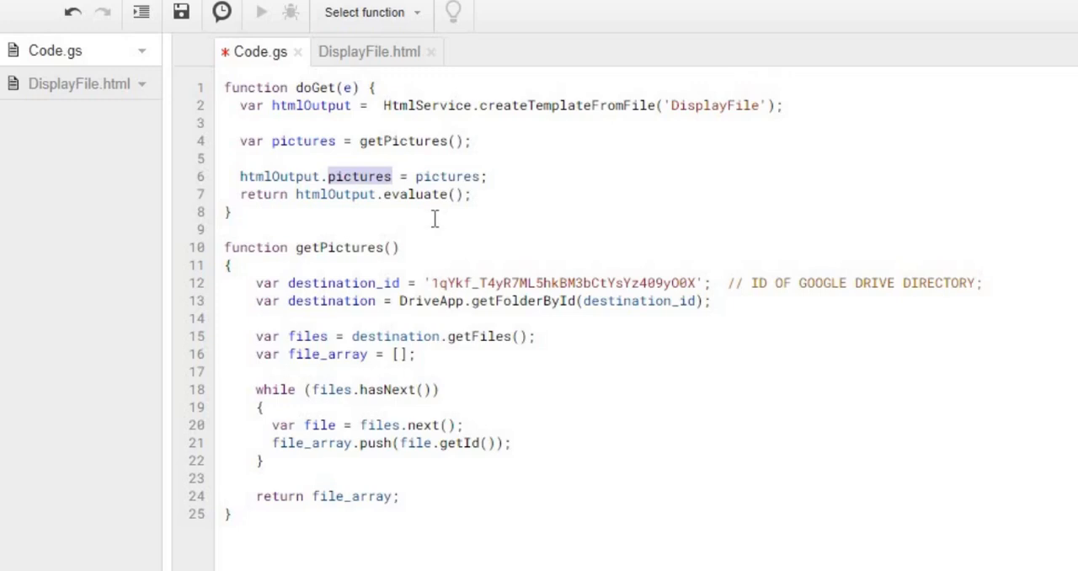
pyautogui.click(478, 176)
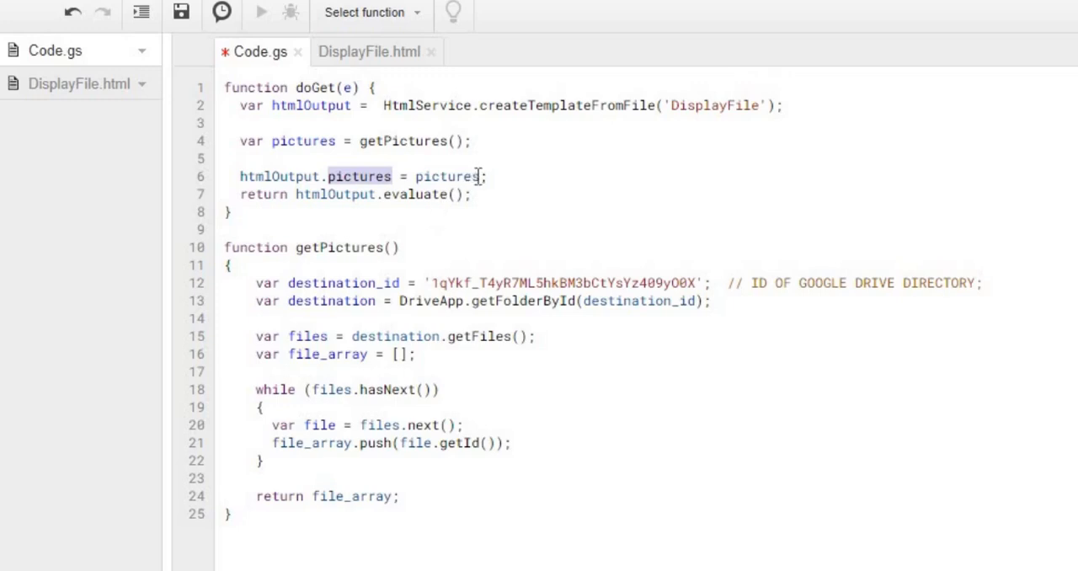
pyautogui.doubleClick(447, 176)
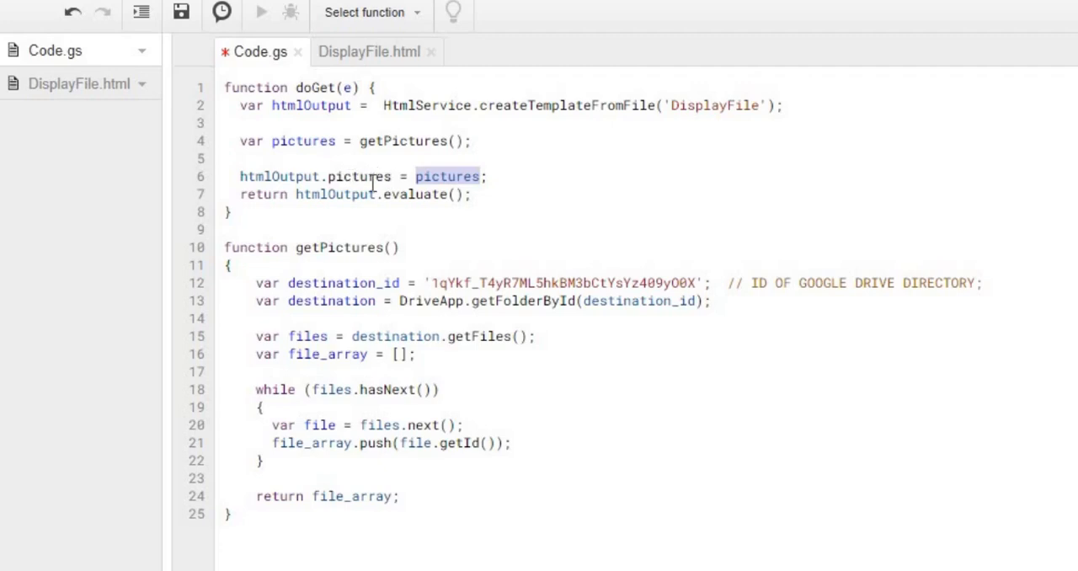
pyautogui.moveTo(80, 83)
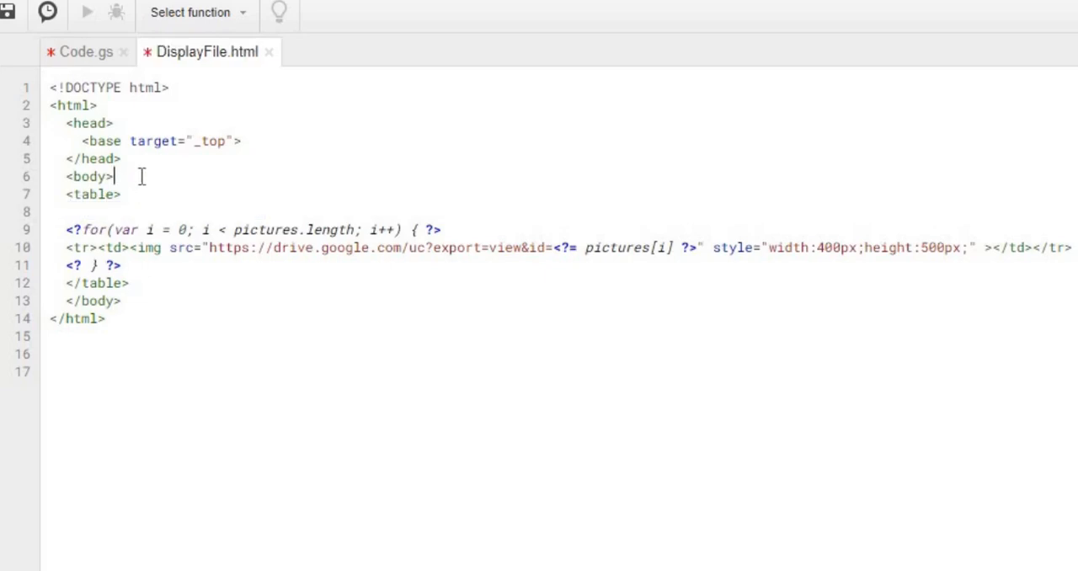
# - Insert <h1>Display Pictures</h1> after <body> and remove the blank line below it
pyautogui.write('<h1>Display Pictures</h1>')
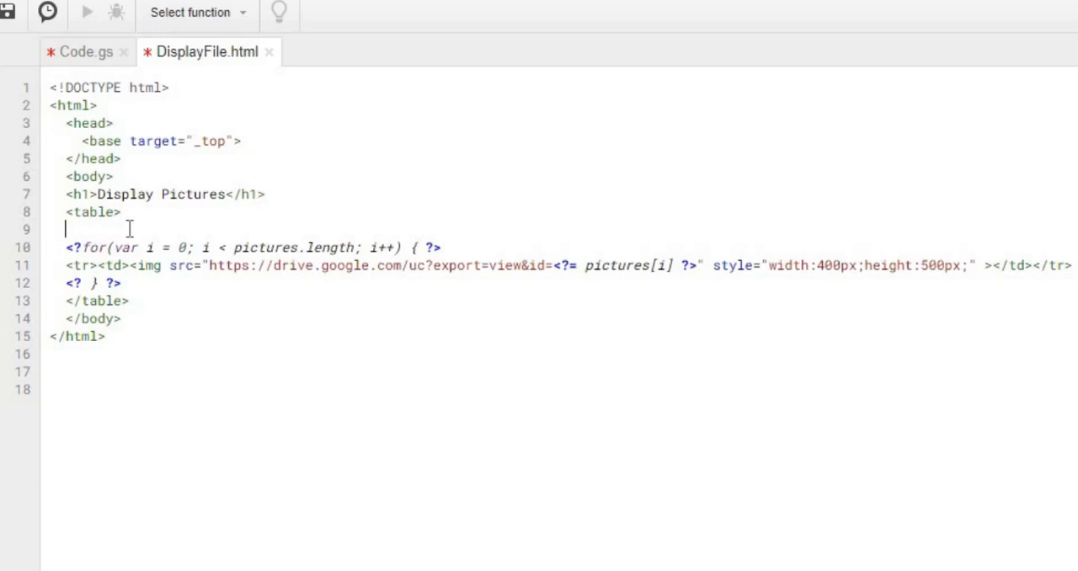
pyautogui.press('Backspace')
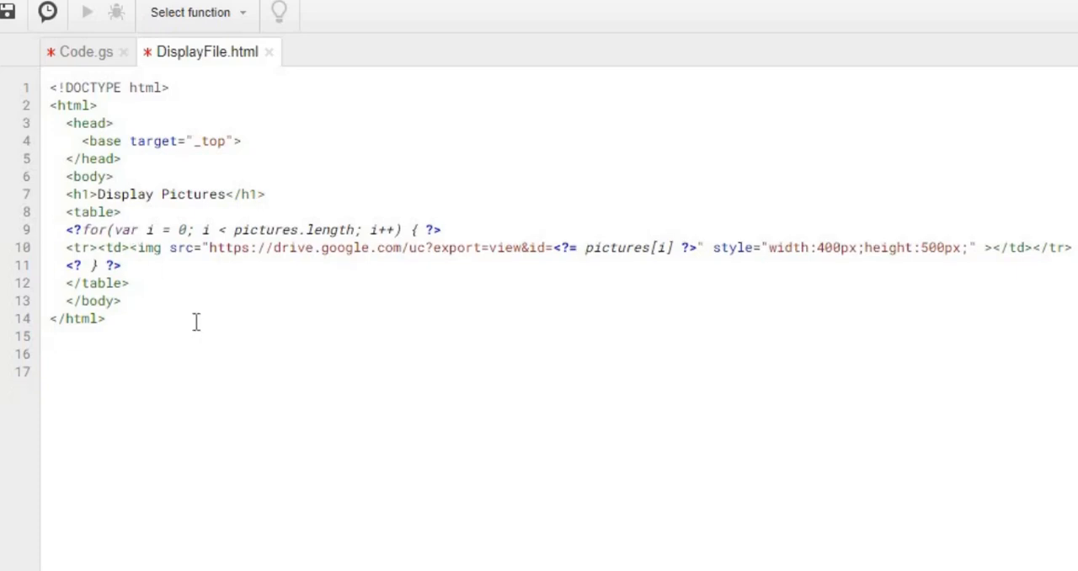
pyautogui.moveTo(132, 216)
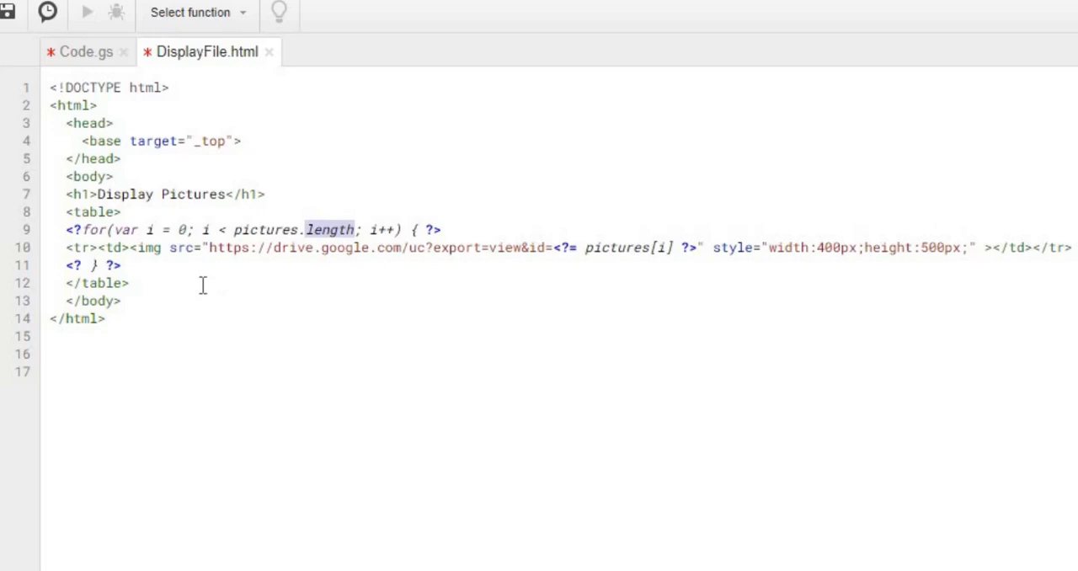
pyautogui.click(59, 248)
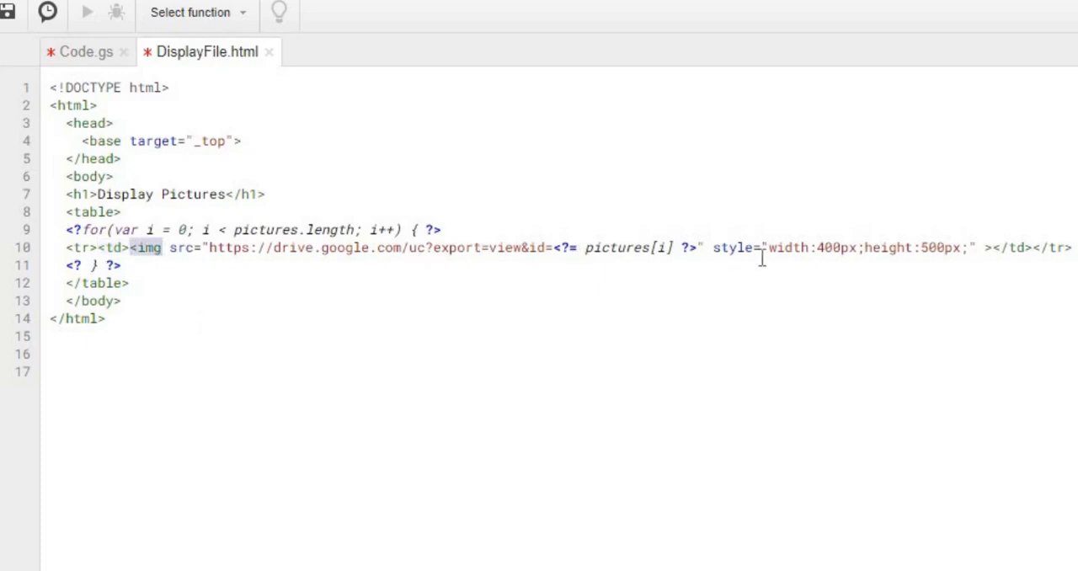
pyautogui.click(209, 247)
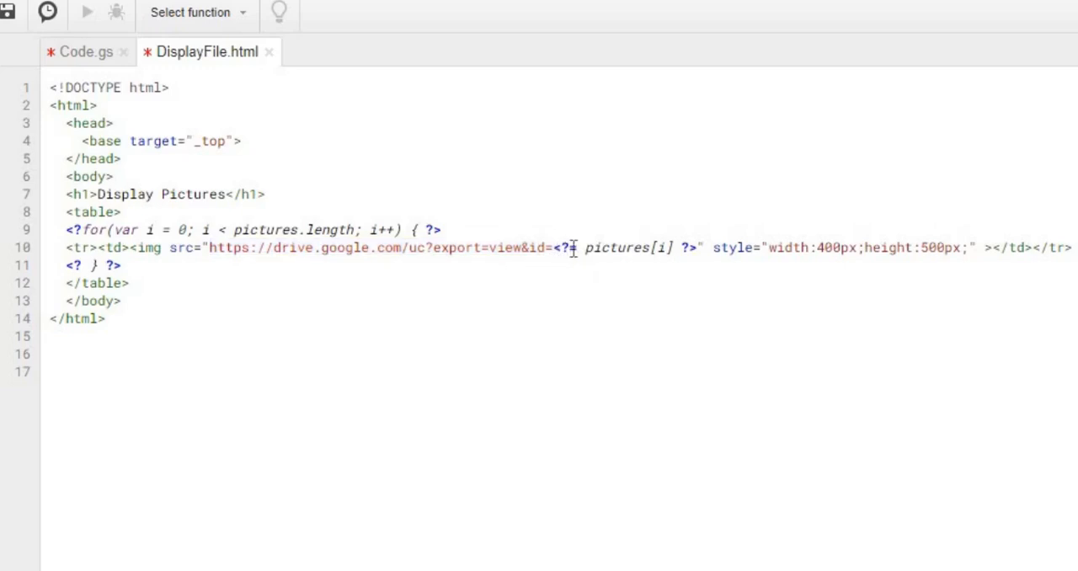
pyautogui.write('=')
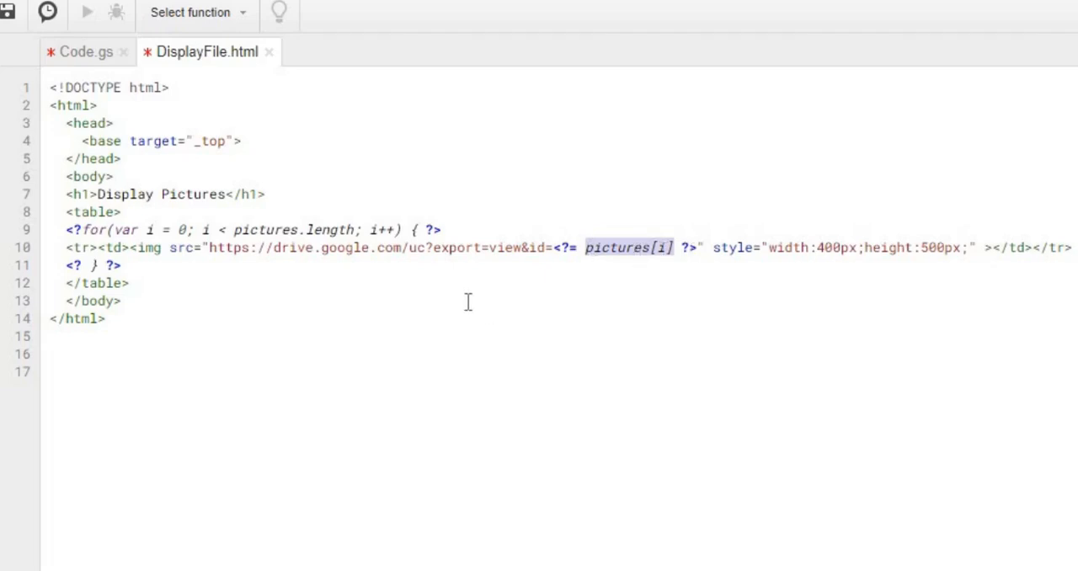
pyautogui.moveTo(635, 272)
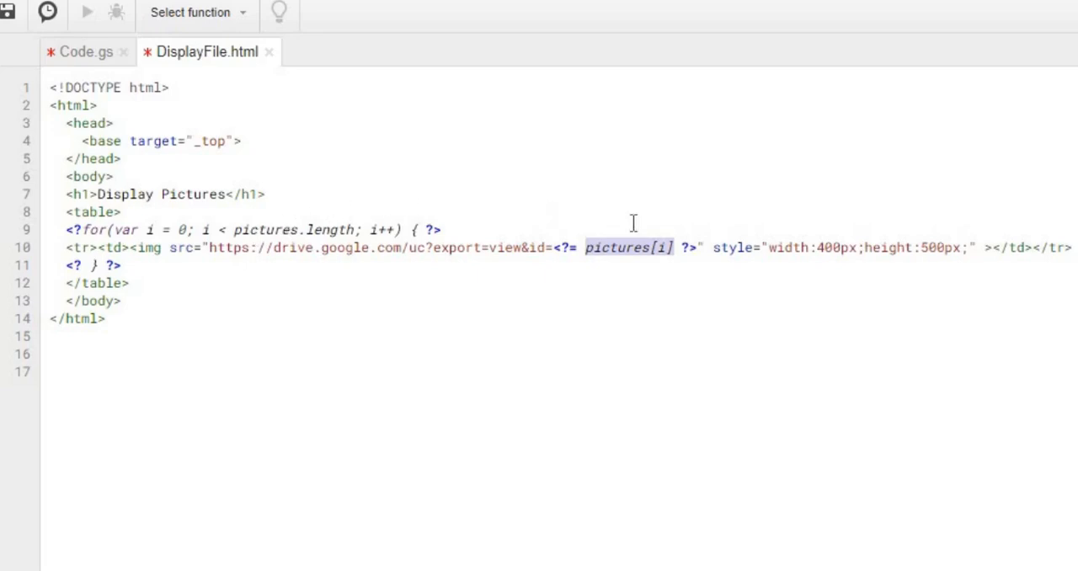
pyautogui.moveTo(583, 327)
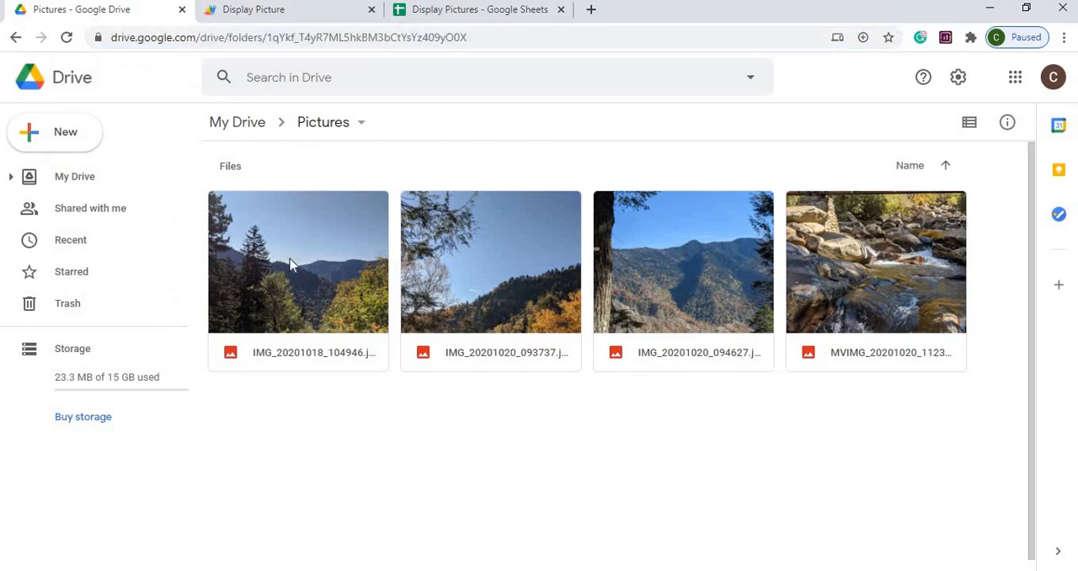
# - Open the Share settings for the first photo in the Pictures folder
pyautogui.rightClick(297, 261)
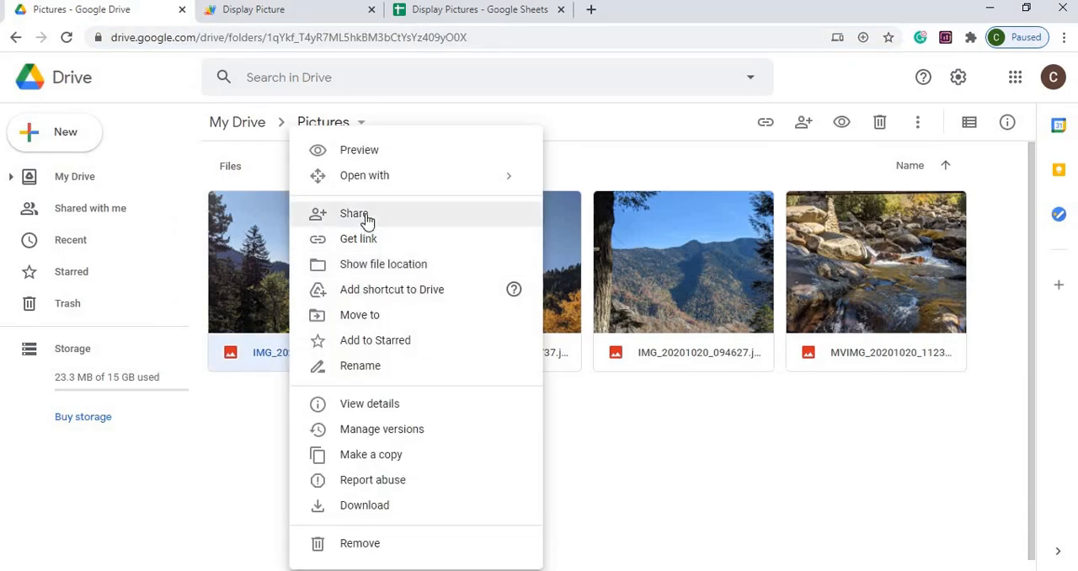
pyautogui.click(354, 213)
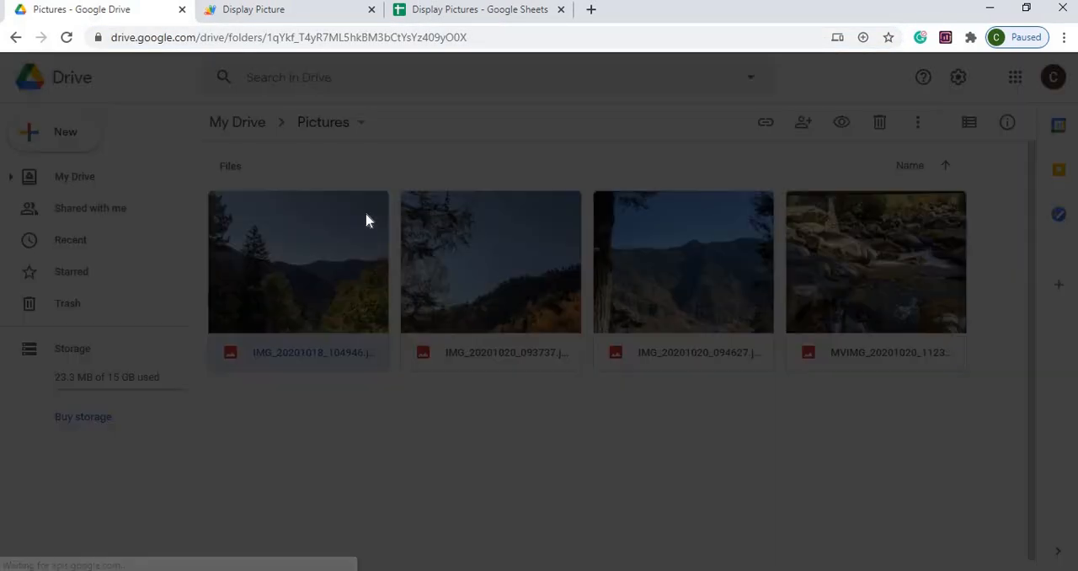
pyautogui.click(802, 123)
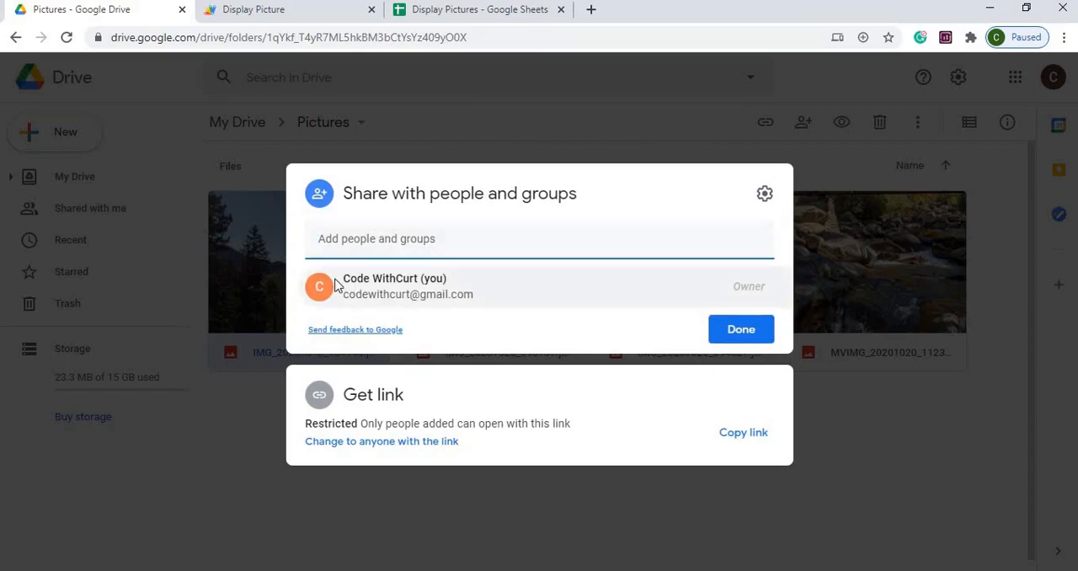
pyautogui.moveTo(394, 321)
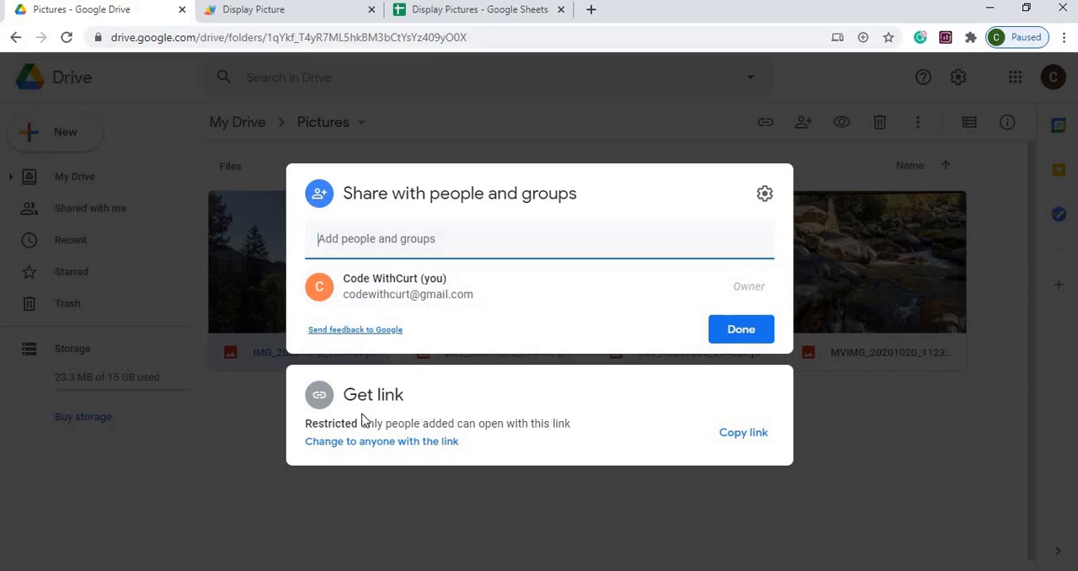
pyautogui.moveTo(351, 444)
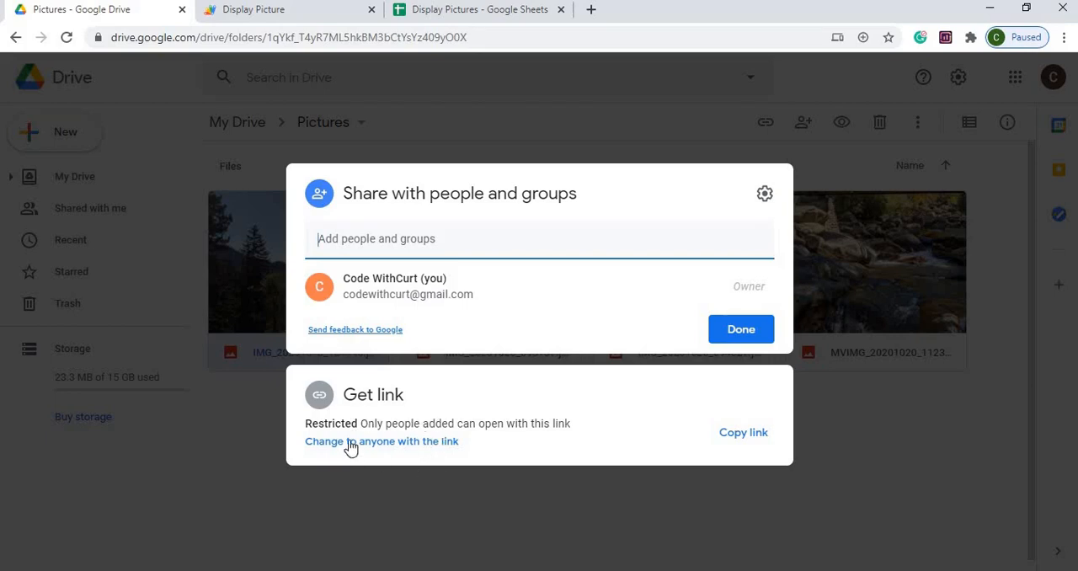
pyautogui.moveTo(362, 451)
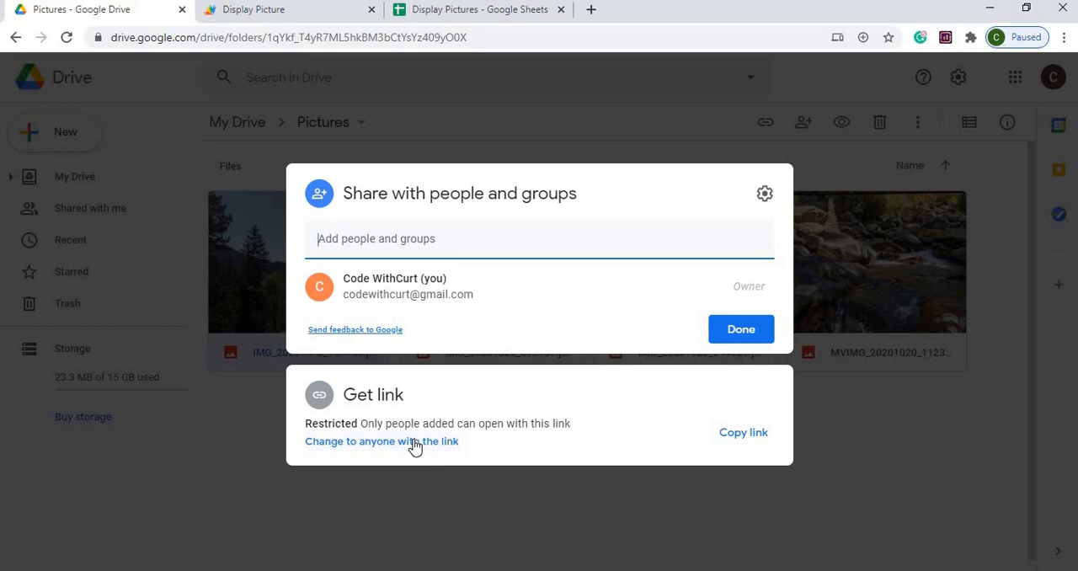
pyautogui.moveTo(423, 443)
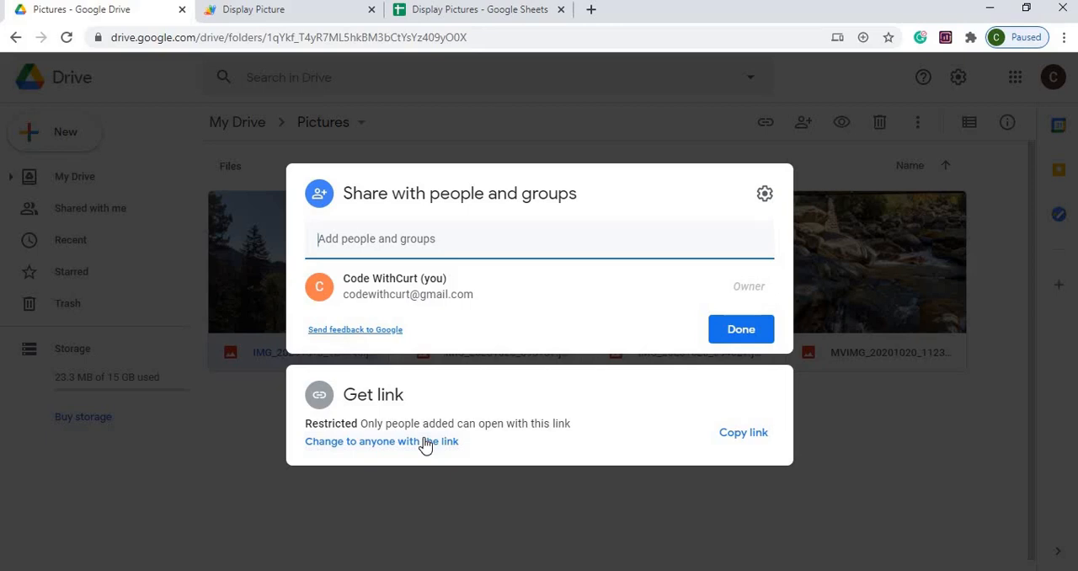
pyautogui.moveTo(401, 315)
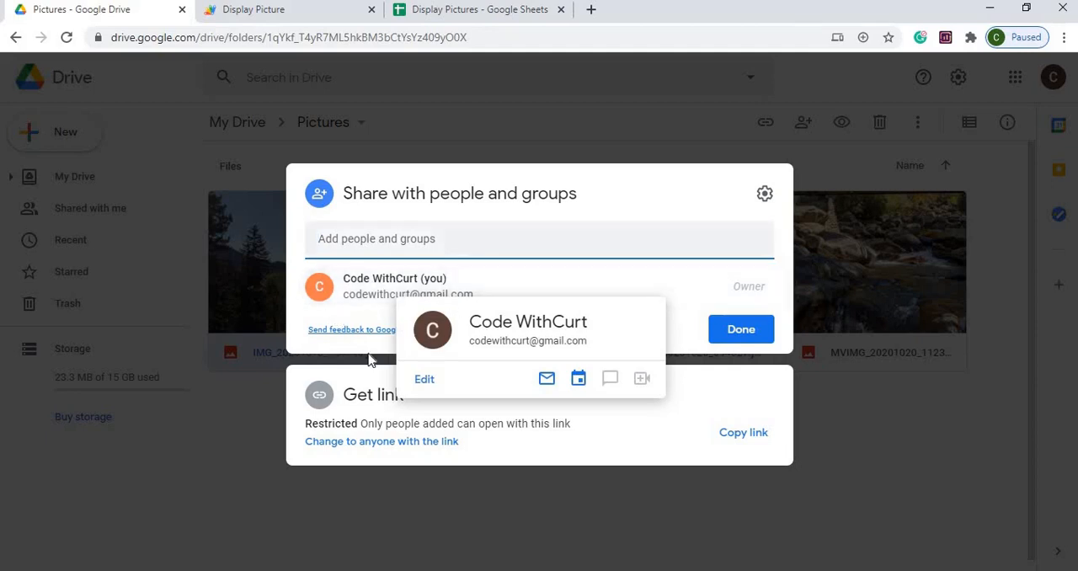
pyautogui.moveTo(341, 278)
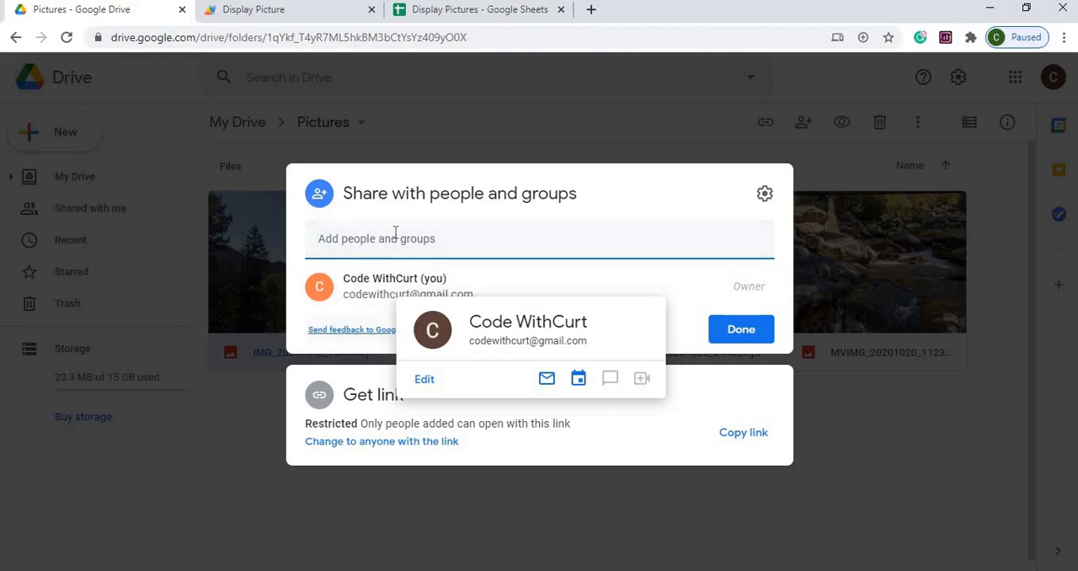
pyautogui.moveTo(375, 319)
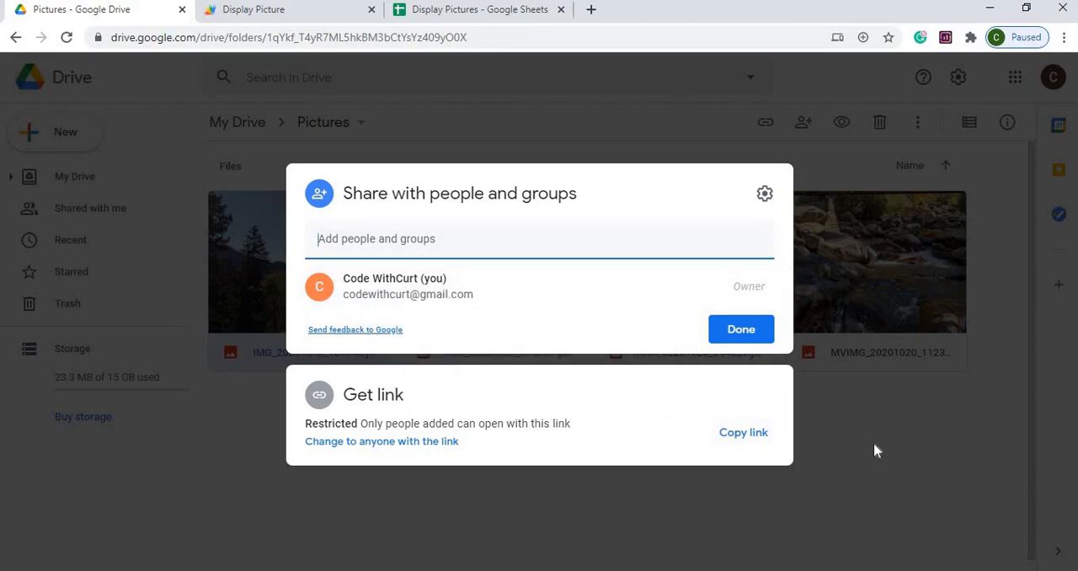
pyautogui.click(740, 328)
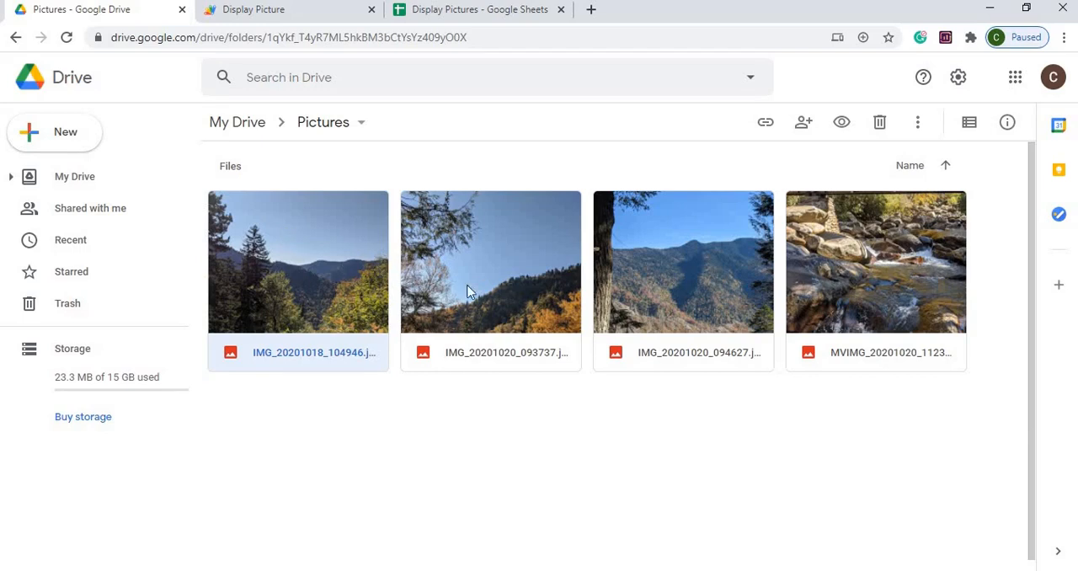
pyautogui.moveTo(915, 285)
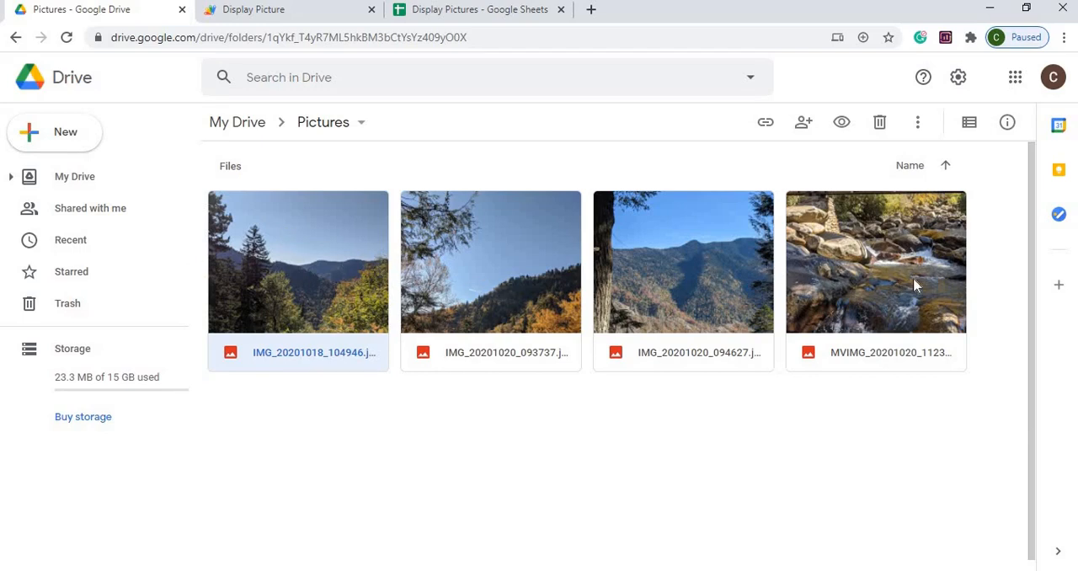
pyautogui.moveTo(761, 294)
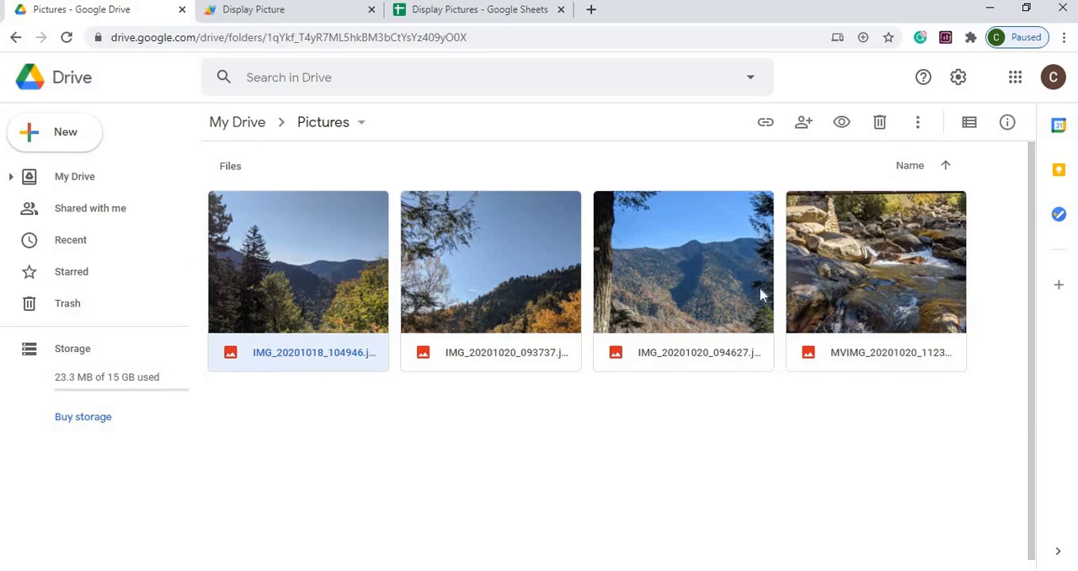
pyautogui.moveTo(551, 301)
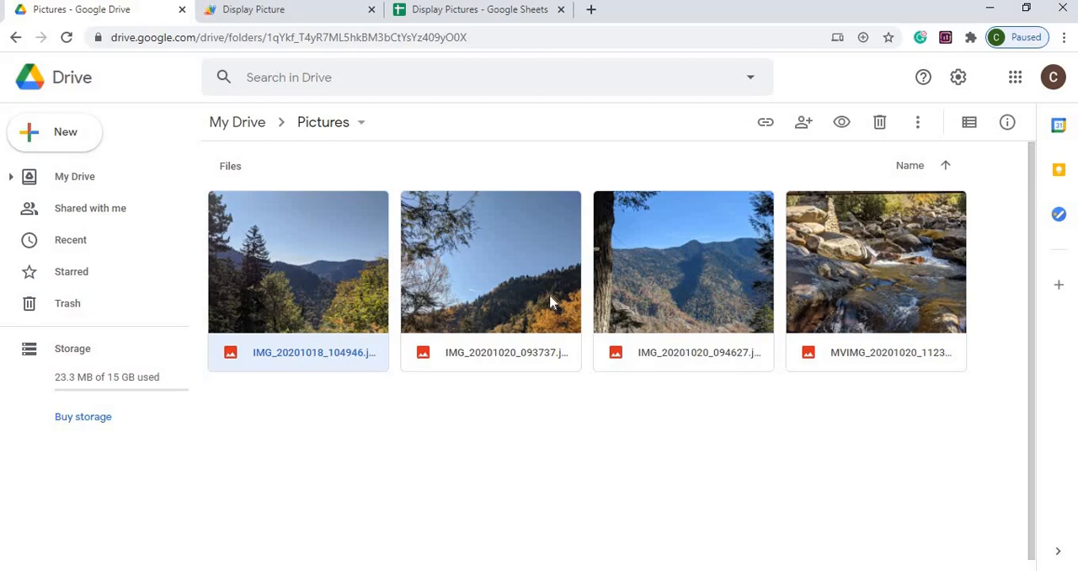
pyautogui.moveTo(412, 262)
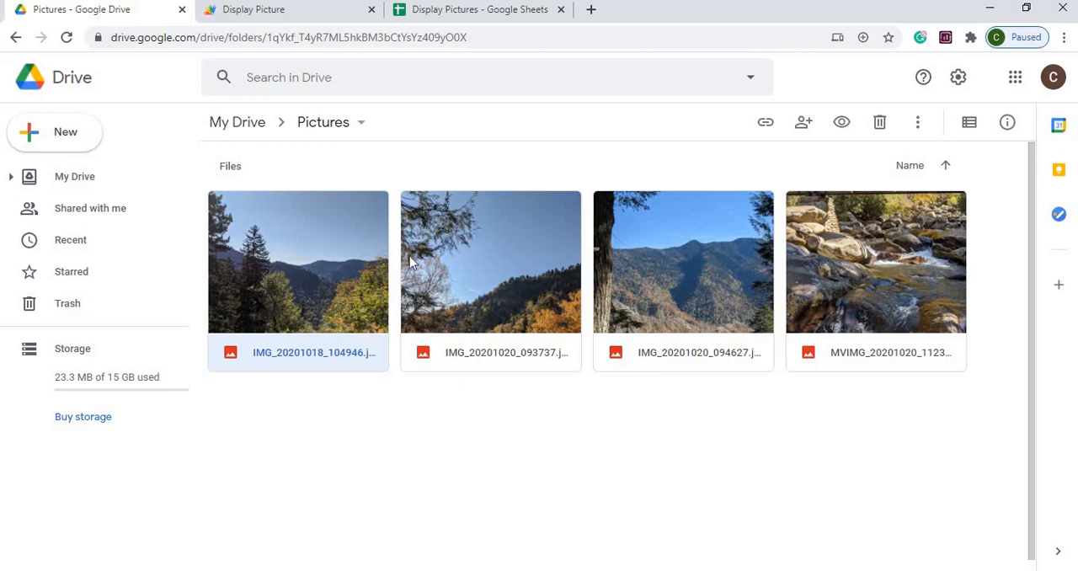
# - Open Publish > Deploy as web app for the Display Picture project
pyautogui.click(255, 9)
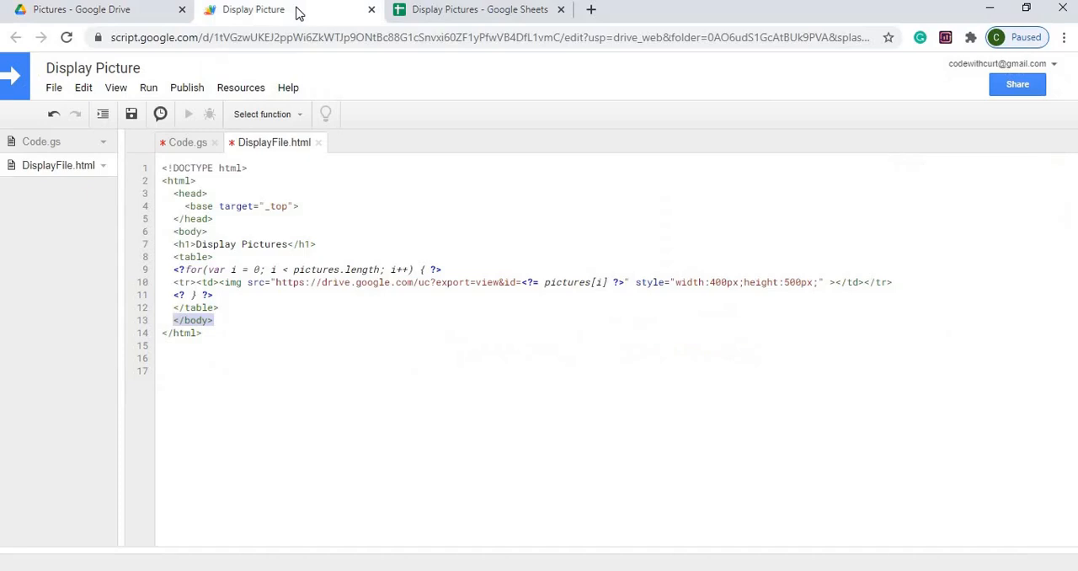
pyautogui.moveTo(187, 95)
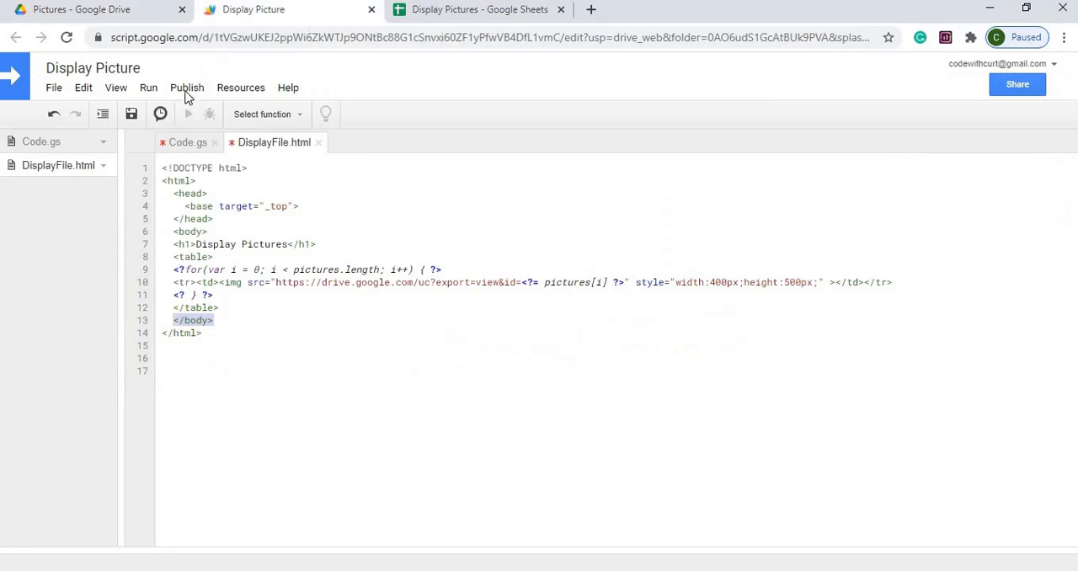
pyautogui.click(187, 87)
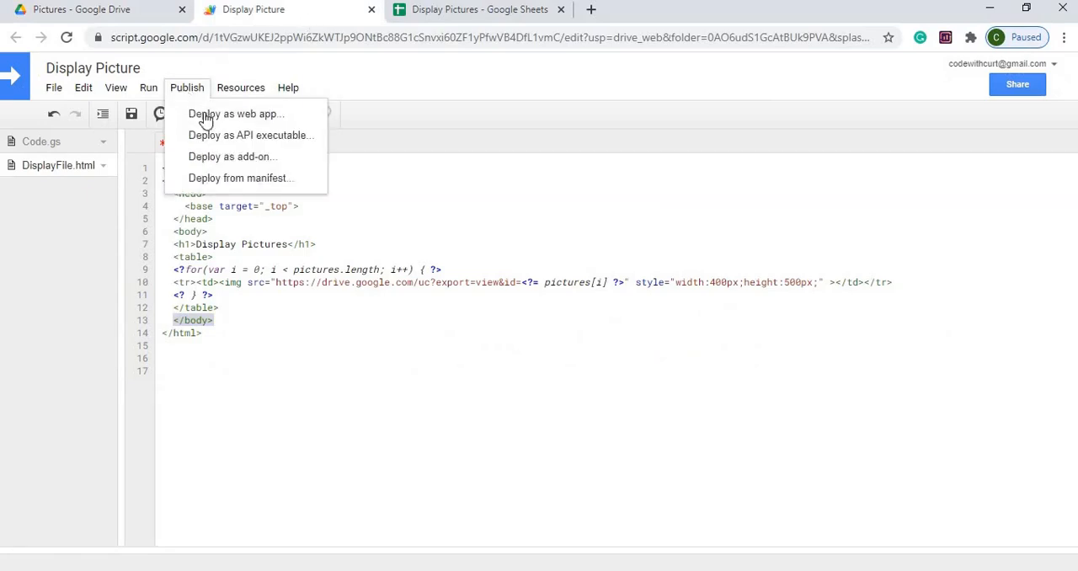
pyautogui.click(237, 114)
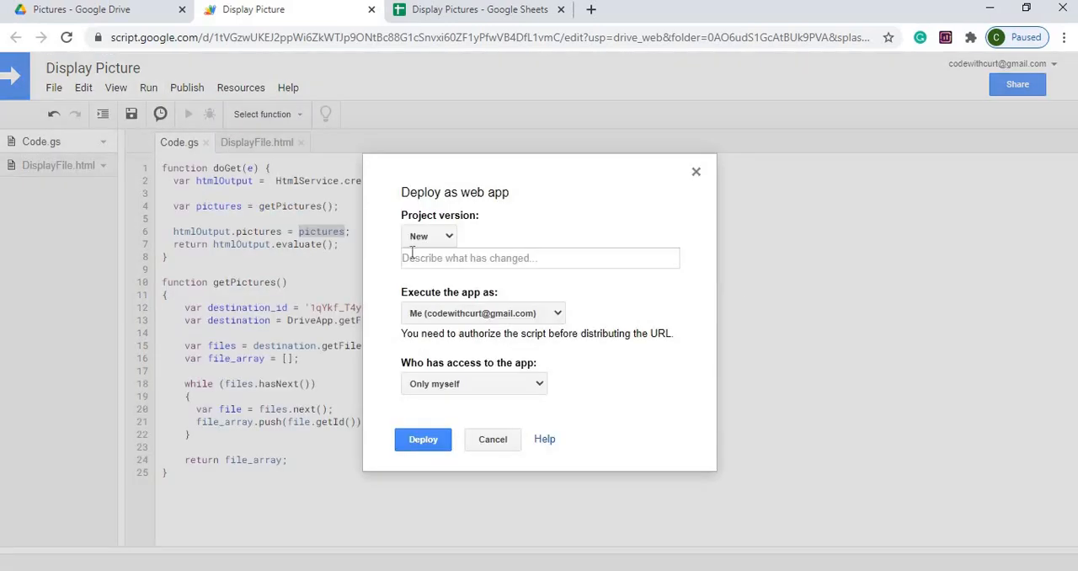
# - Deploy with version description NEW and app access set to Only myself
pyautogui.click(539, 258)
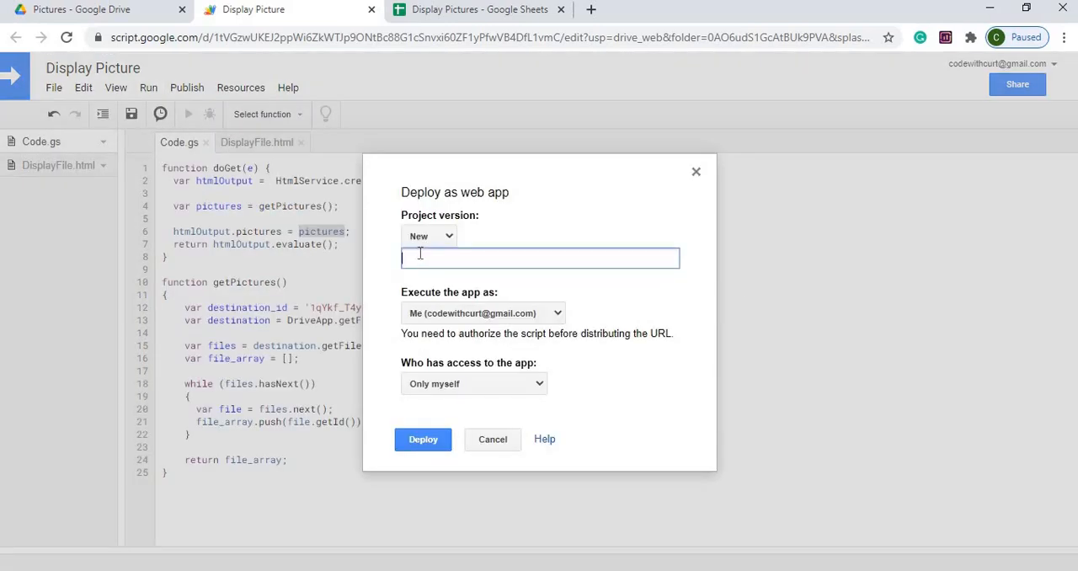
pyautogui.write('NEW')
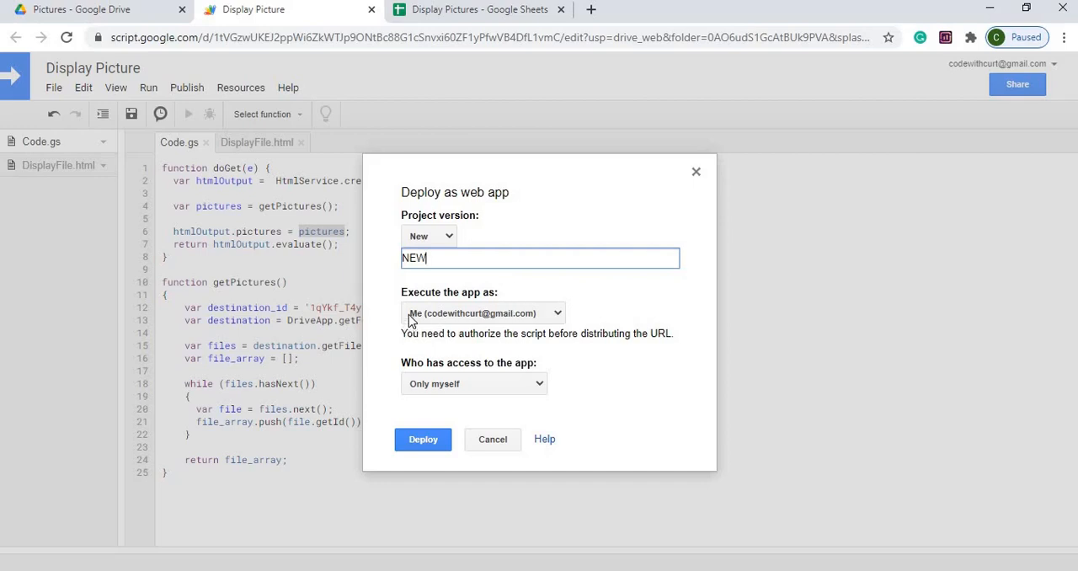
pyautogui.moveTo(476, 389)
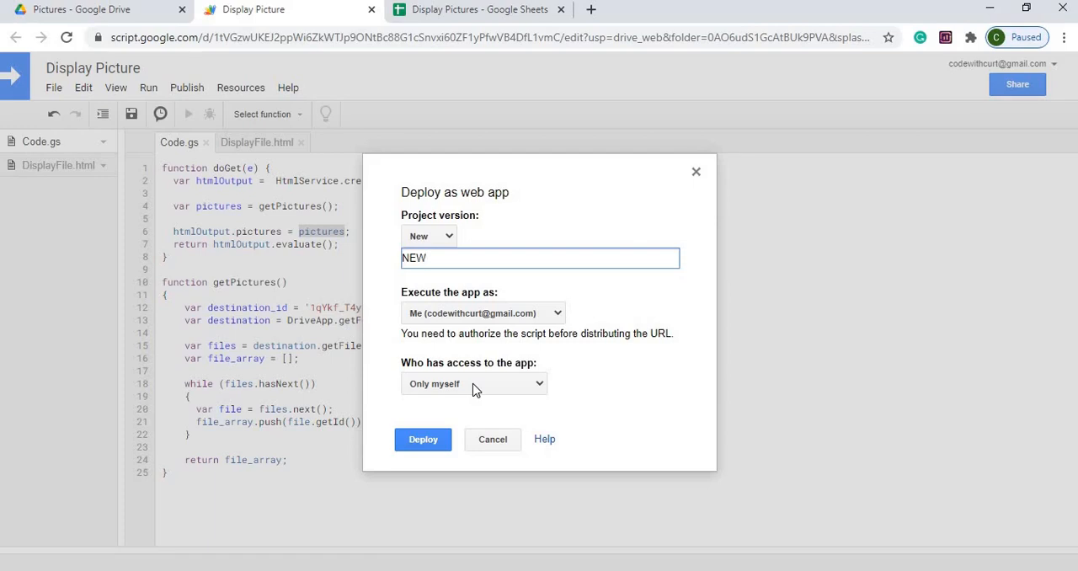
pyautogui.moveTo(423, 439)
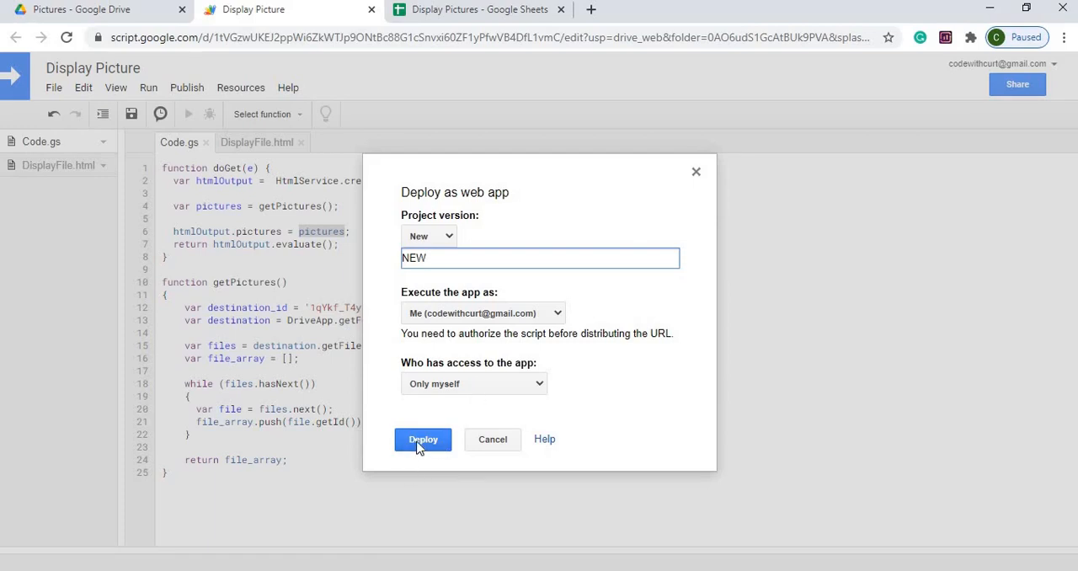
pyautogui.click(473, 384)
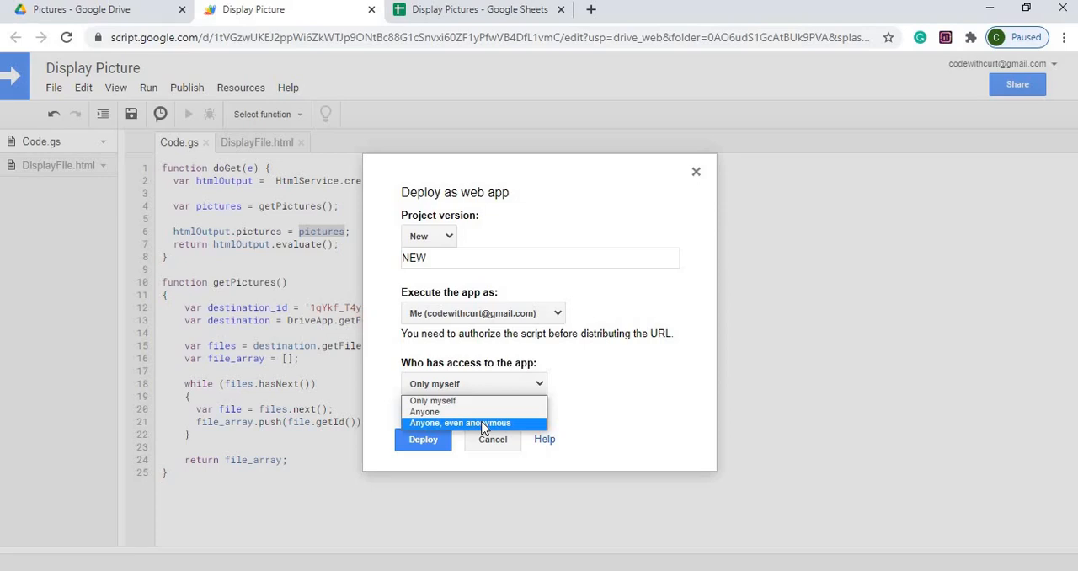
pyautogui.moveTo(474, 412)
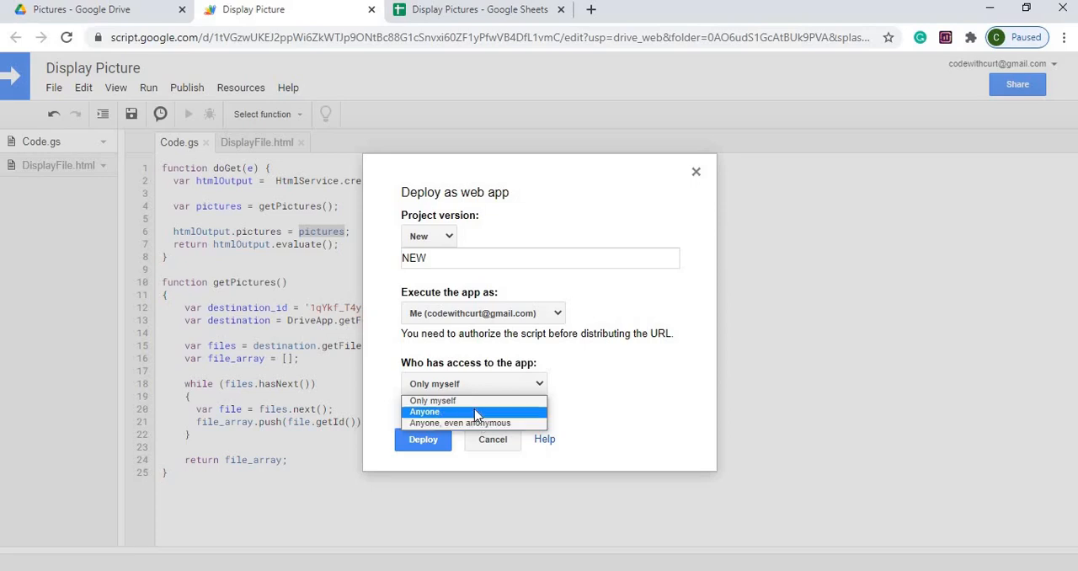
pyautogui.click(432, 400)
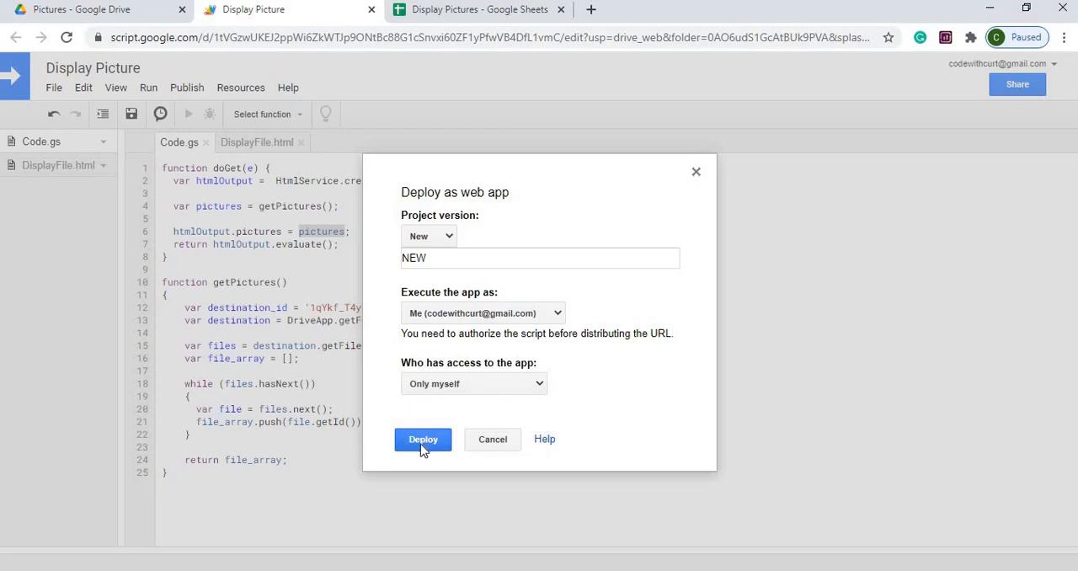
pyautogui.click(423, 438)
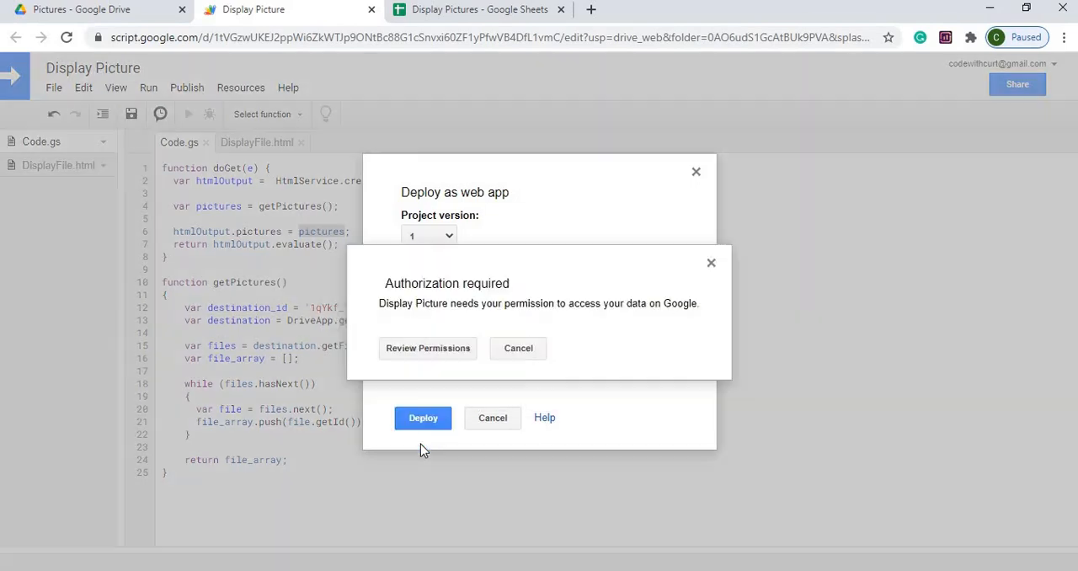
# - Authorize Display Picture with the chosen account, bypassing the unsafe warning, to access Drive files
pyautogui.click(426, 347)
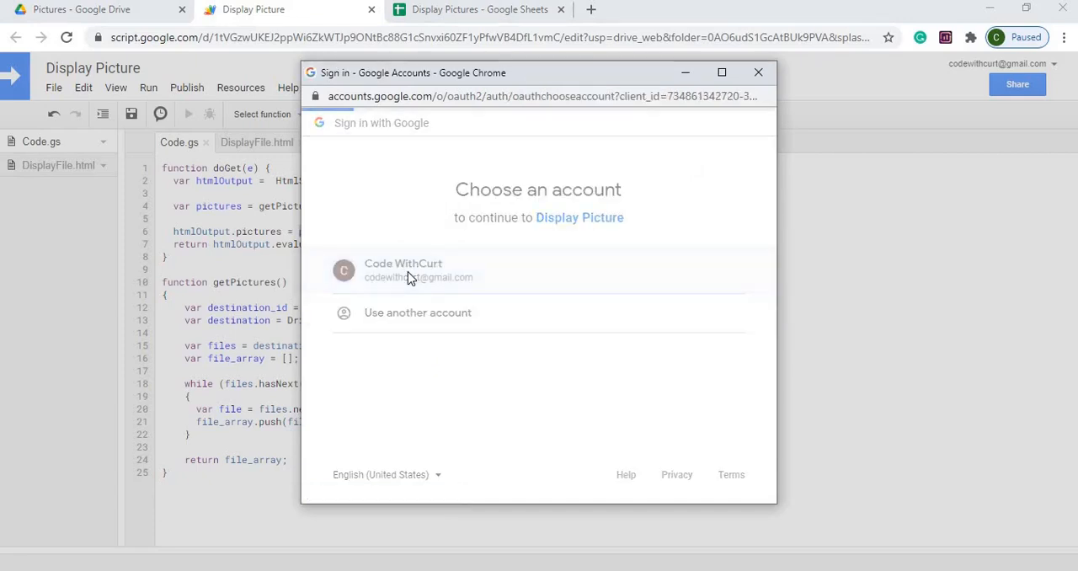
pyautogui.click(402, 269)
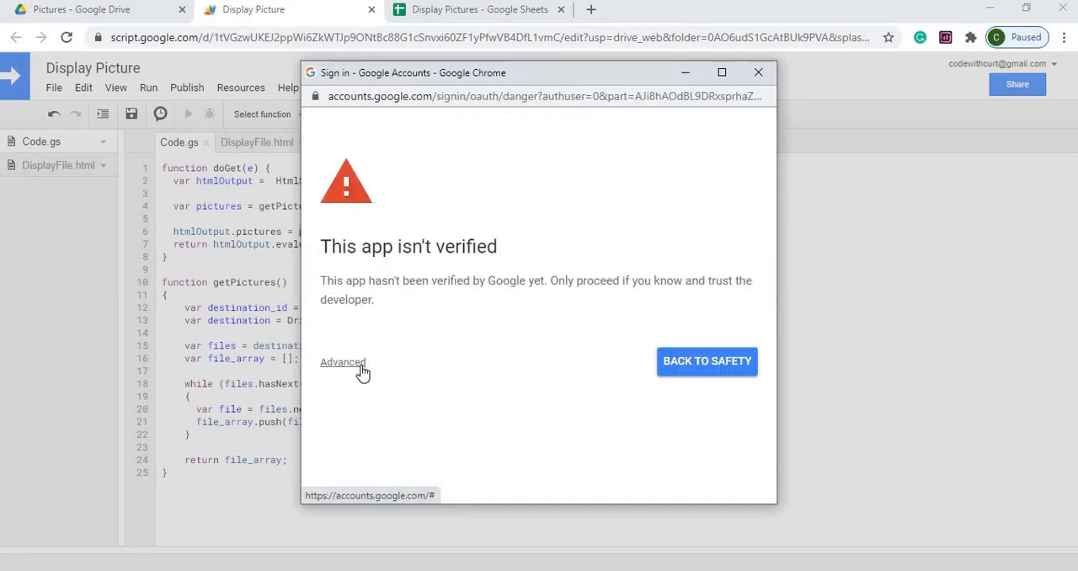
pyautogui.click(343, 361)
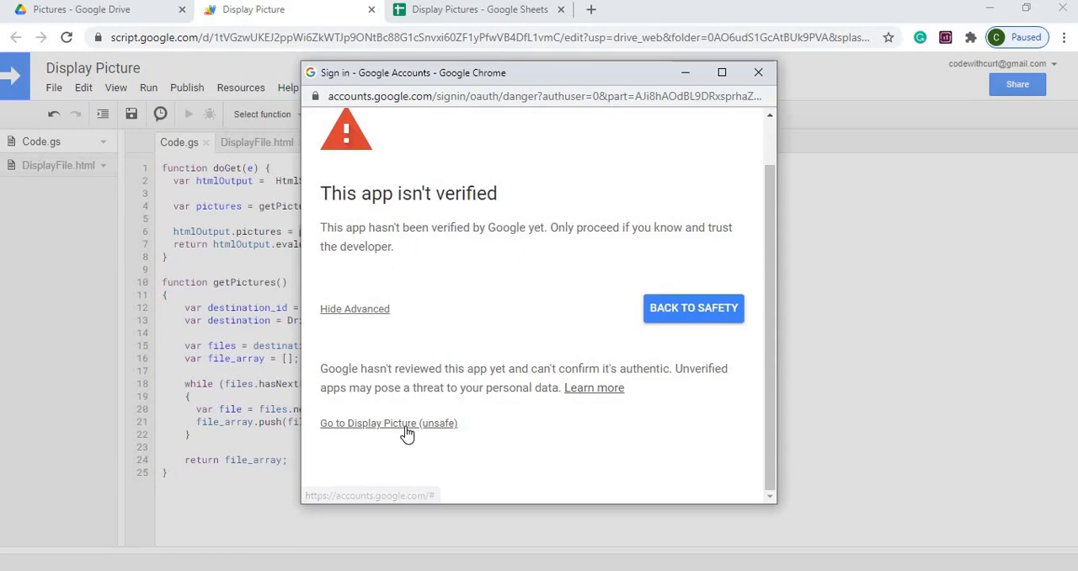
pyautogui.click(388, 422)
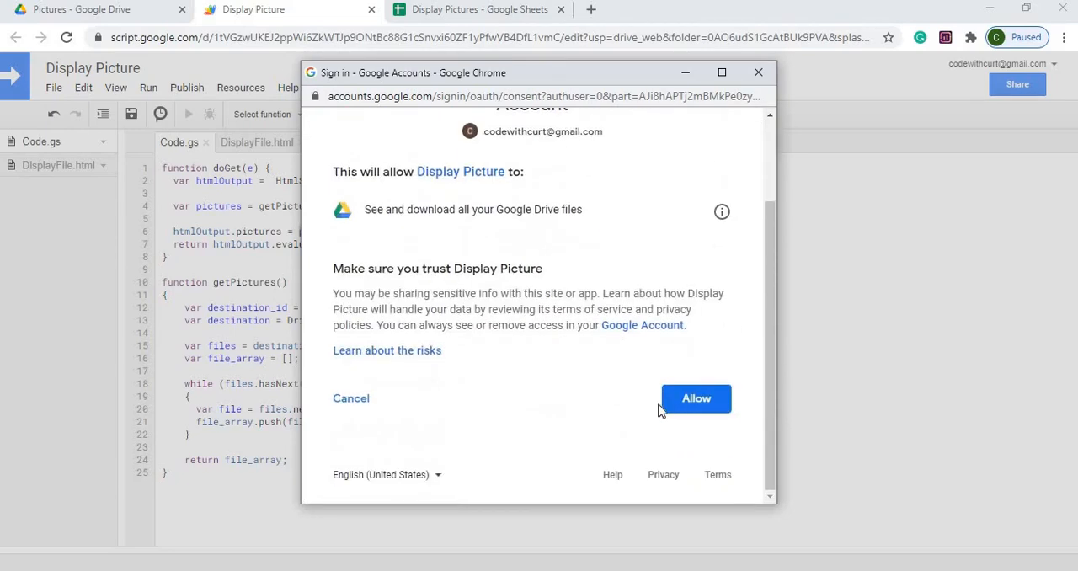
pyautogui.click(695, 397)
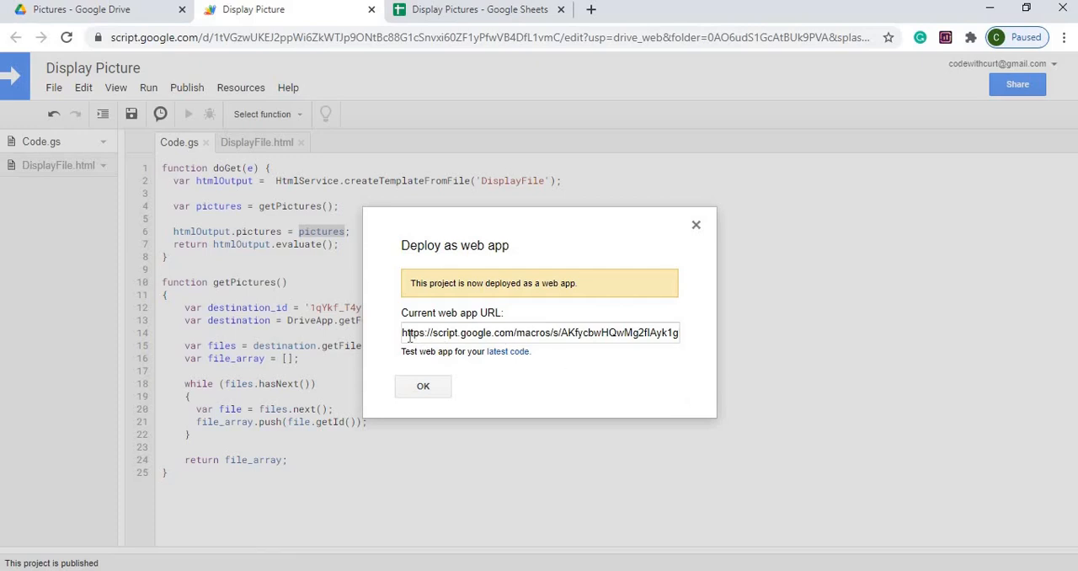
# - Select the full web app URL and open the test version in a new tab
pyautogui.doubleClick(414, 333)
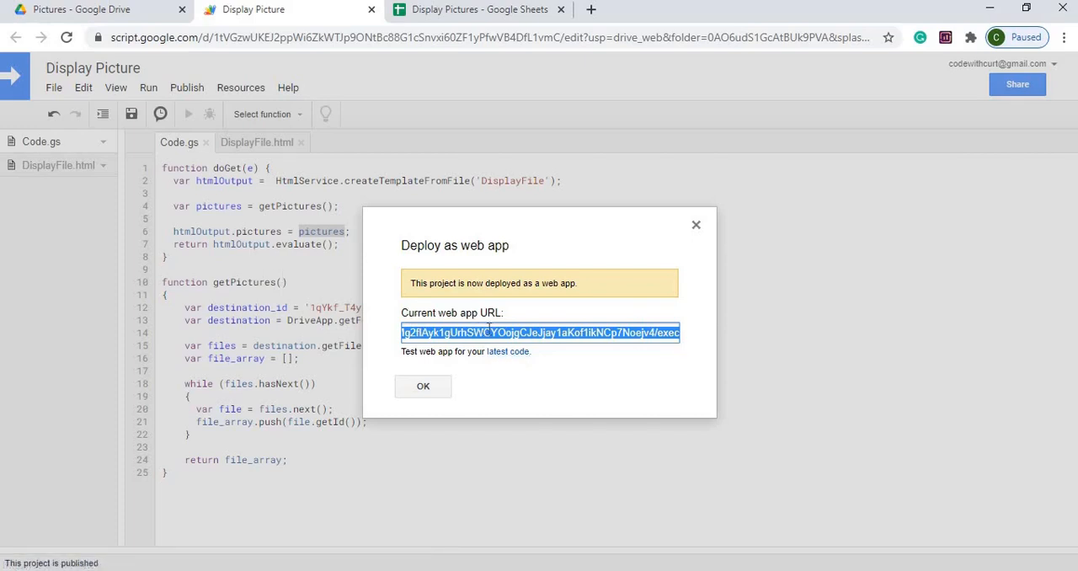
pyautogui.click(658, 332)
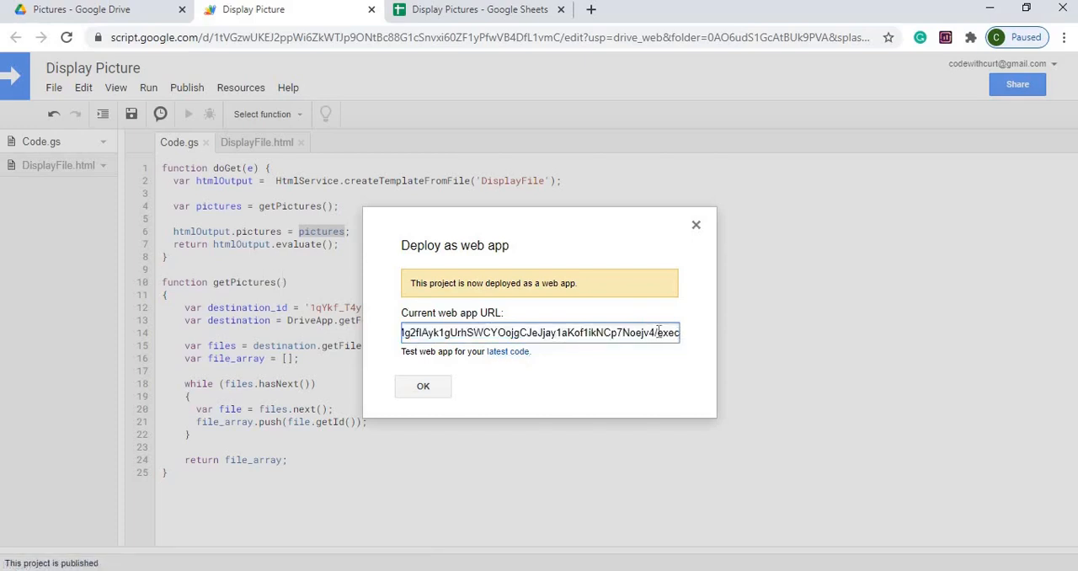
pyautogui.tripleClick(539, 332)
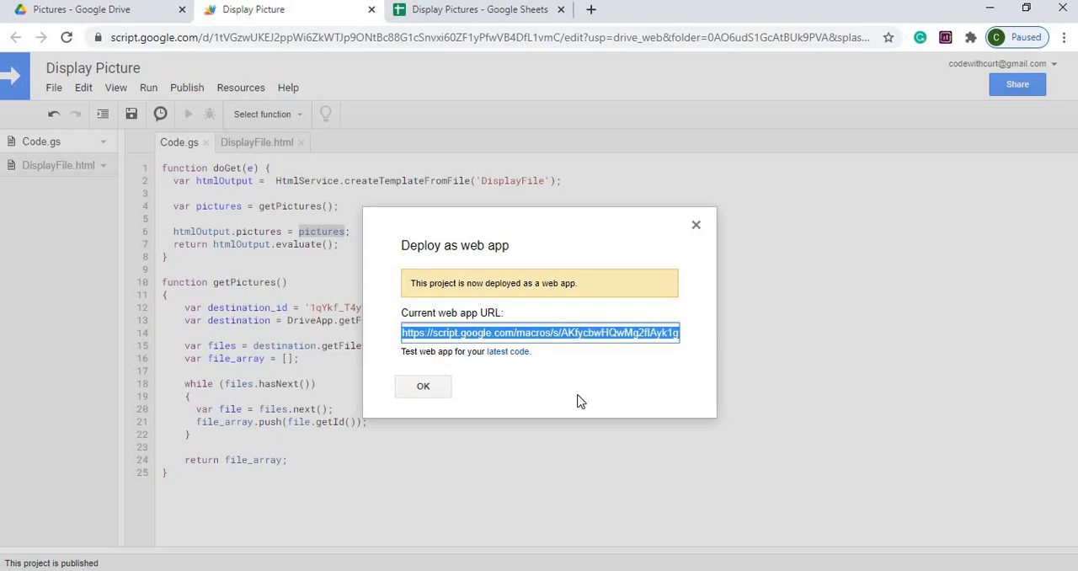
pyautogui.moveTo(539, 382)
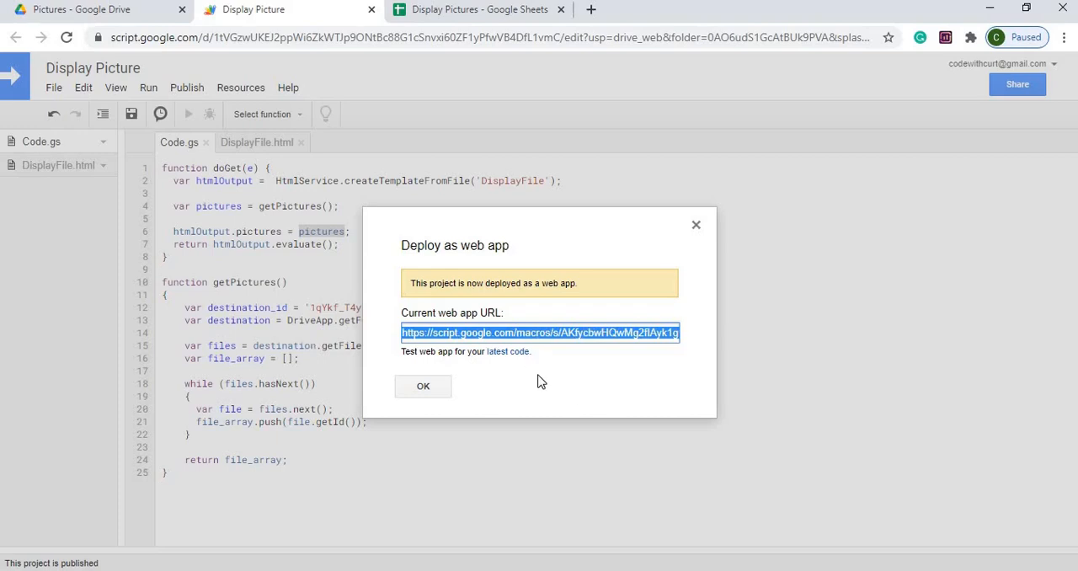
pyautogui.click(507, 351)
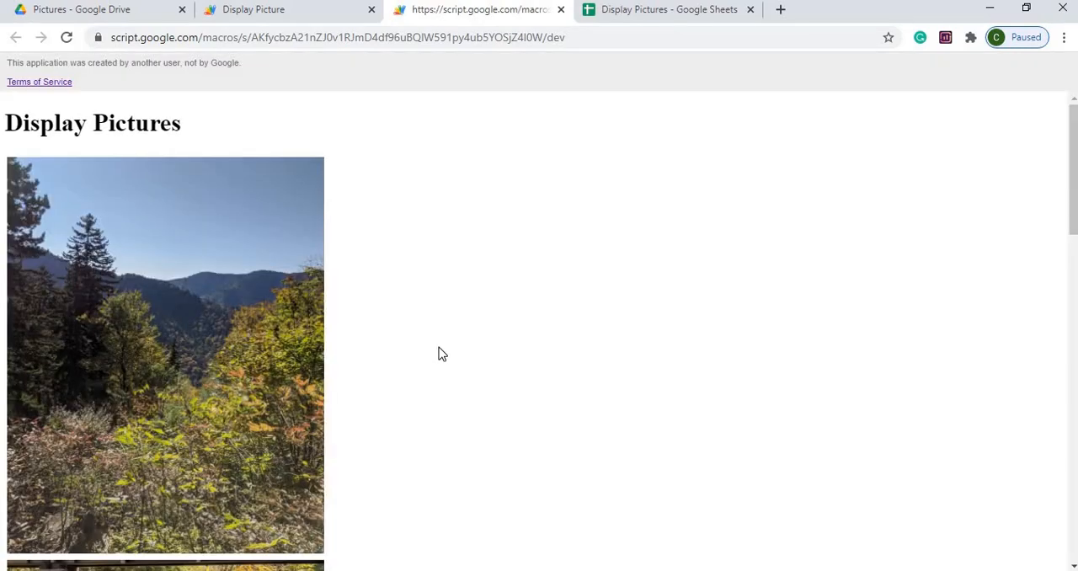
pyautogui.moveTo(546, 352)
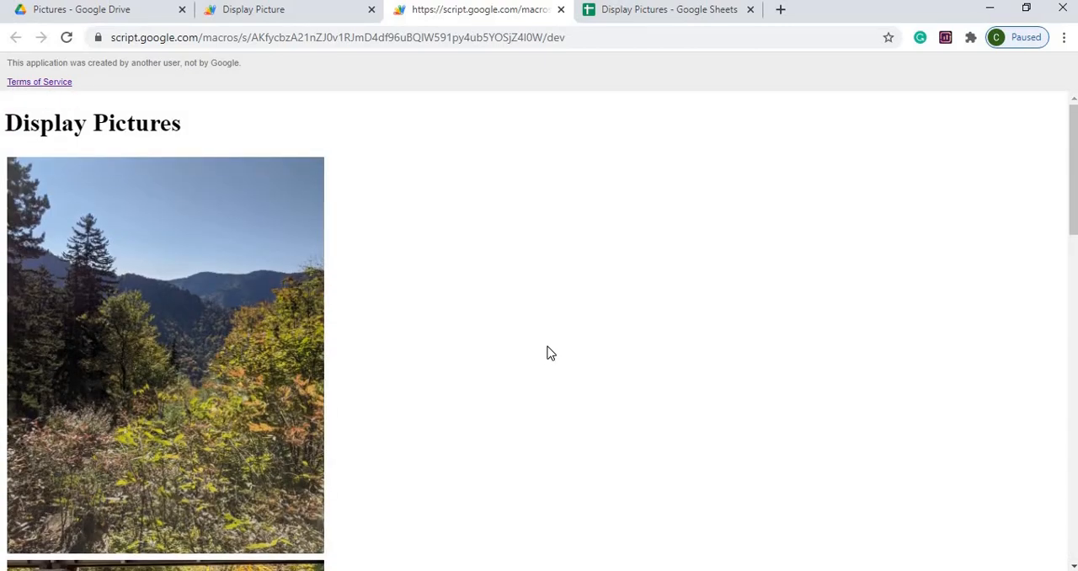